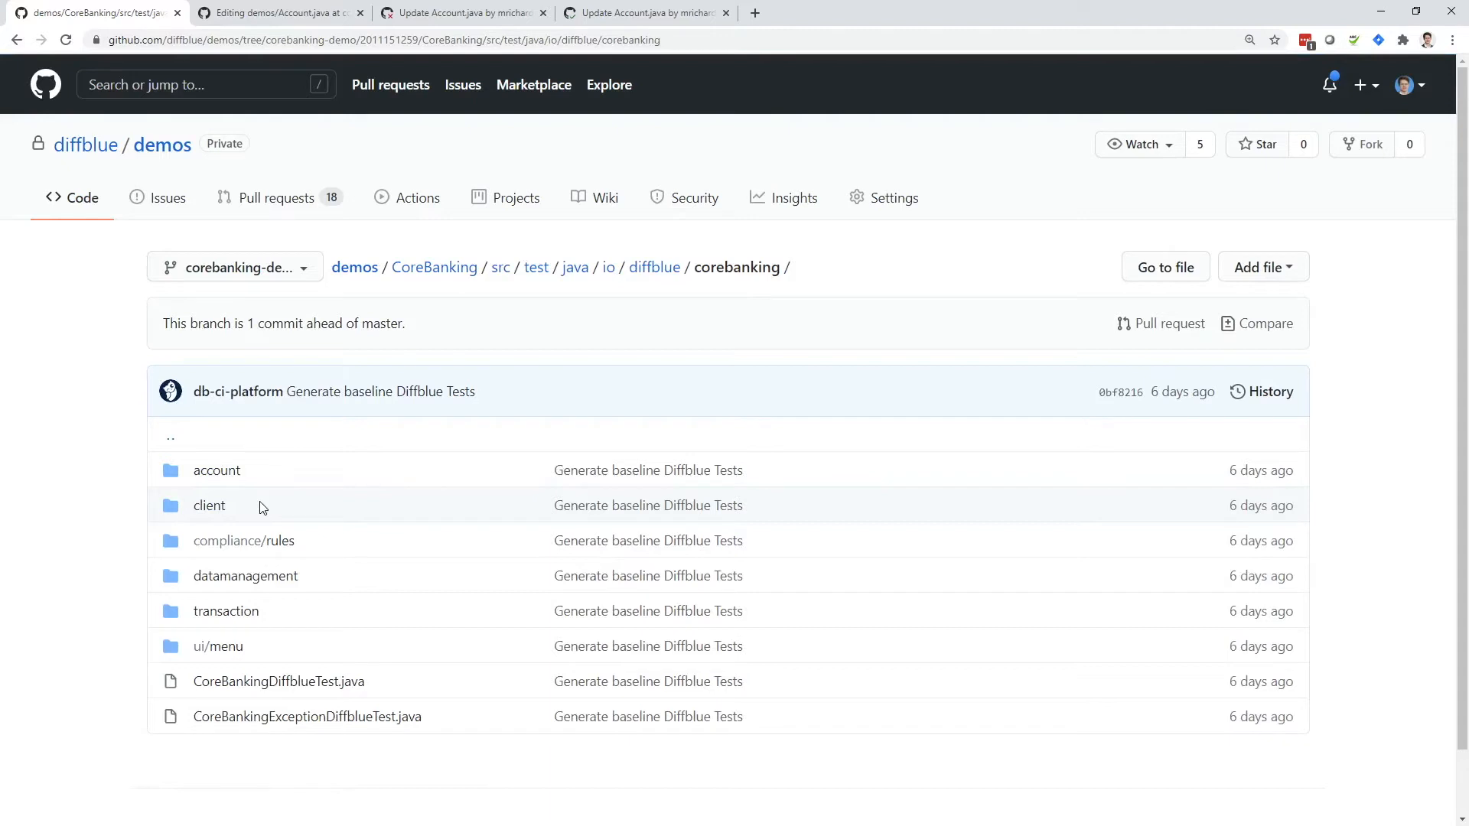
- Open AccountDiffblueTest.java from the corebanking account tests folder
{"action": "left_click", "coordinate": [215, 470]}
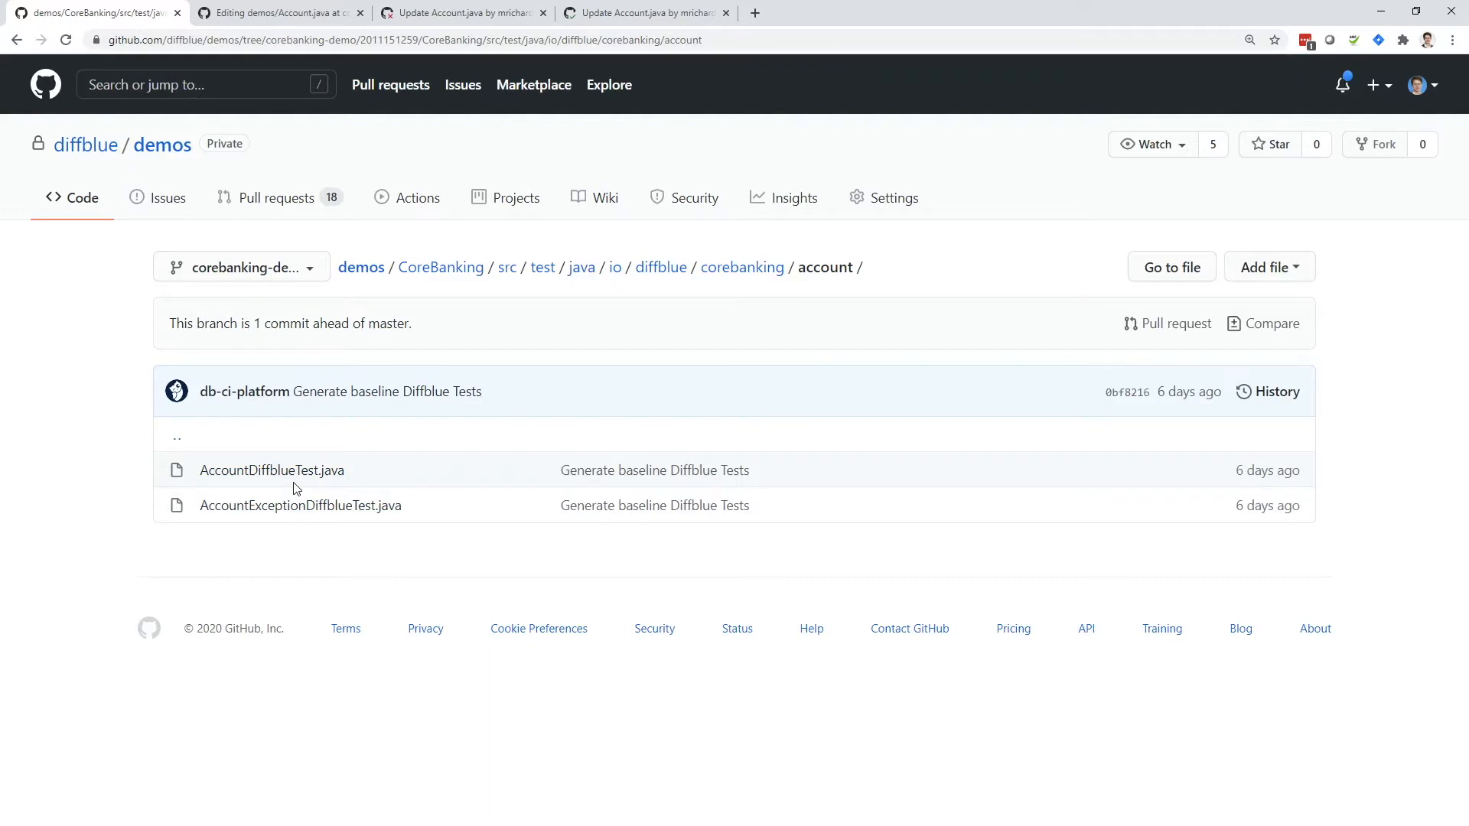
{"action": "left_click", "coordinate": [273, 470]}
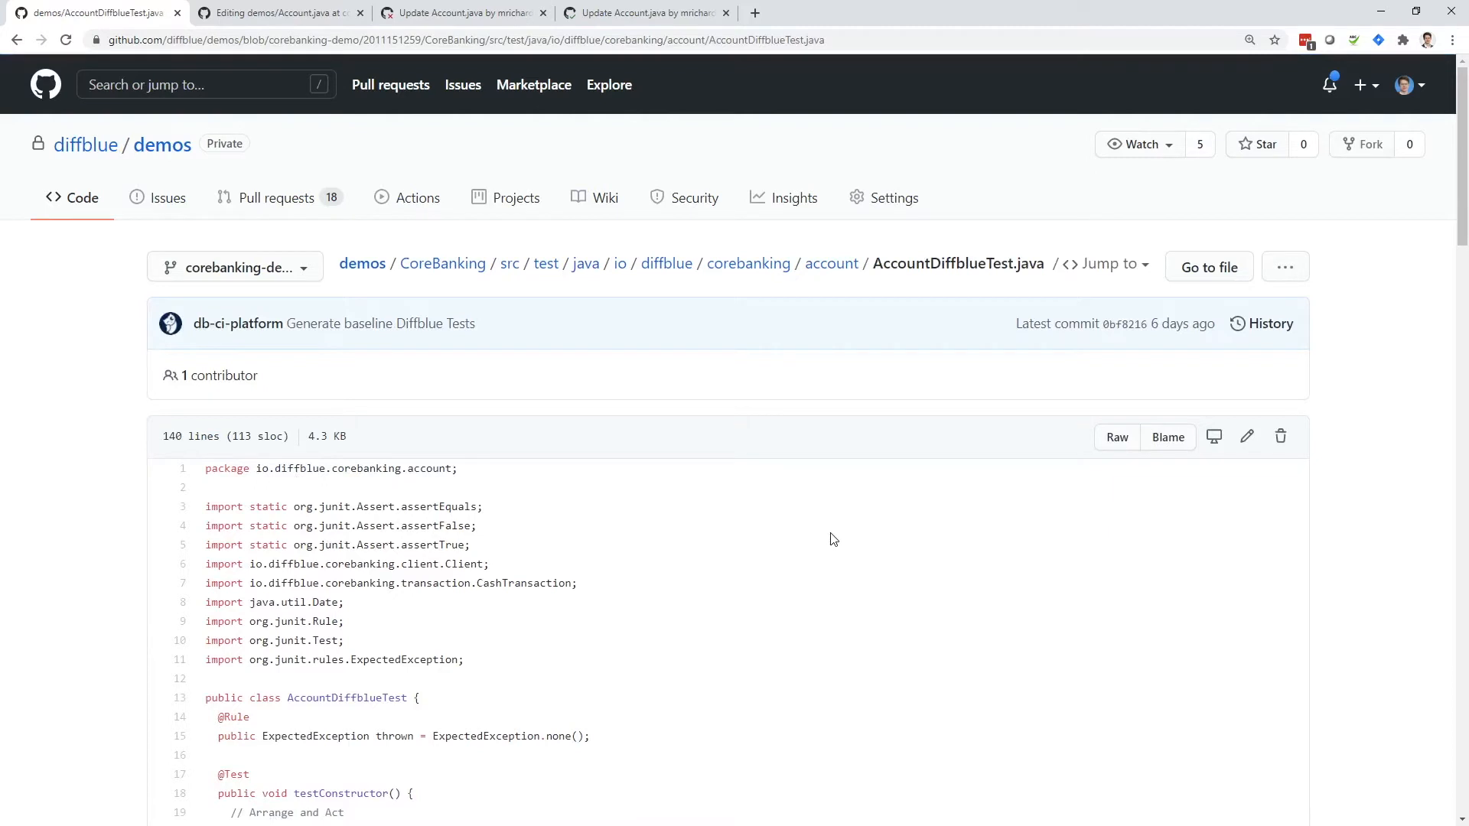
{"action": "scroll", "scroll_direction": "down", "scroll_amount": 3}
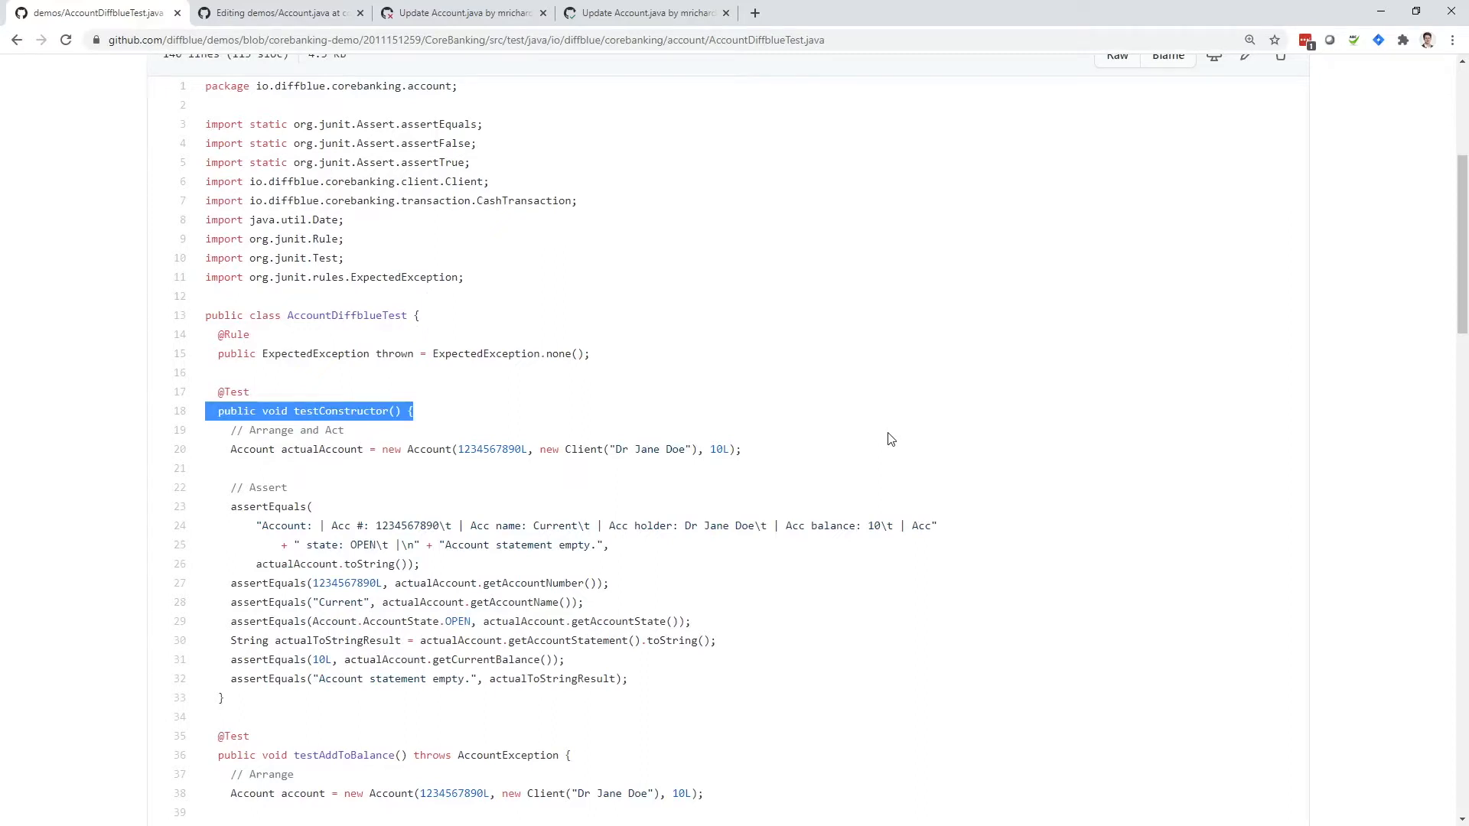
{"action": "scroll", "scroll_direction": "down", "scroll_amount": 3}
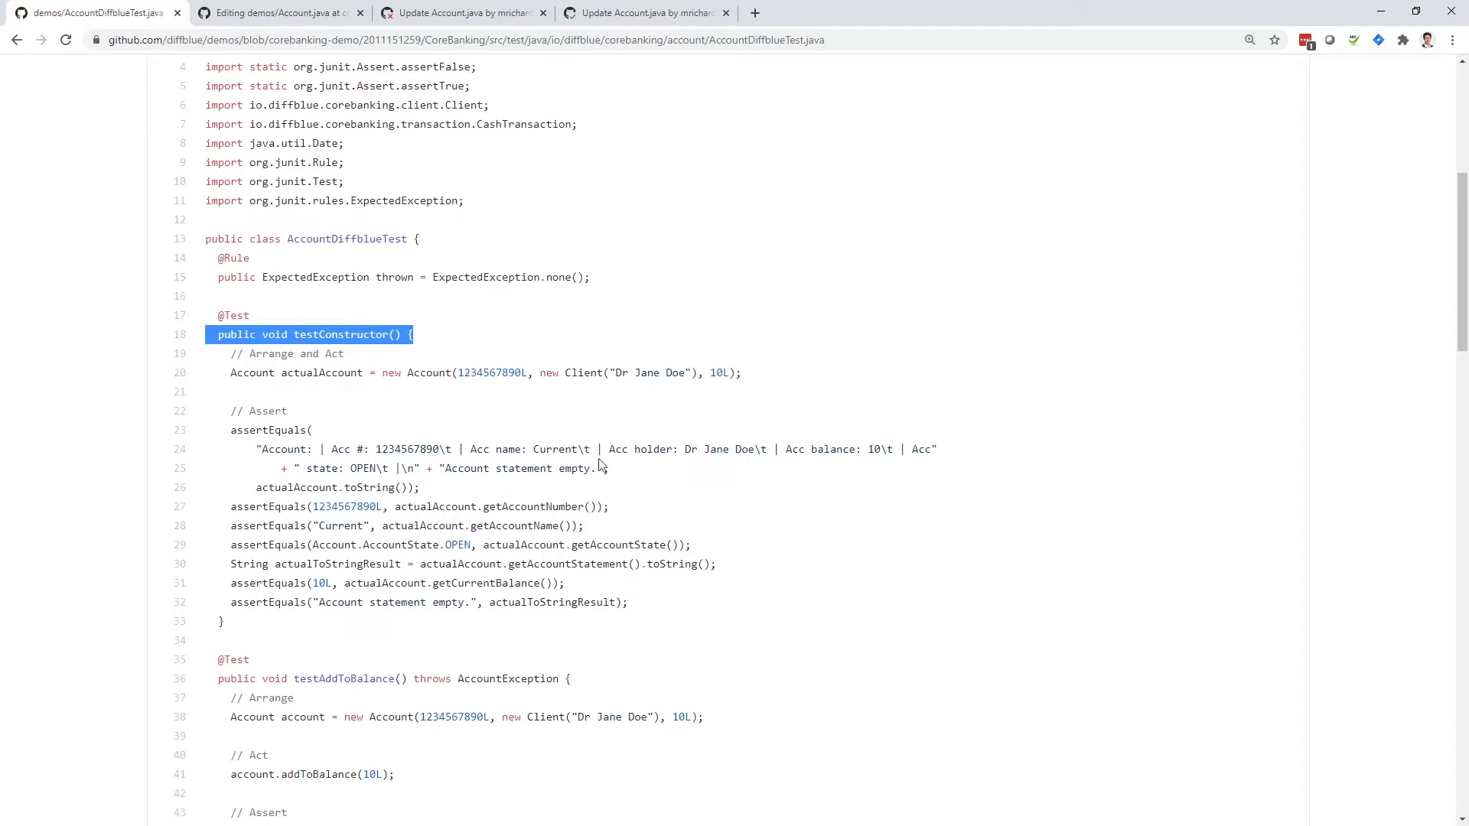
{"action": "double_click", "coordinate": [649, 372]}
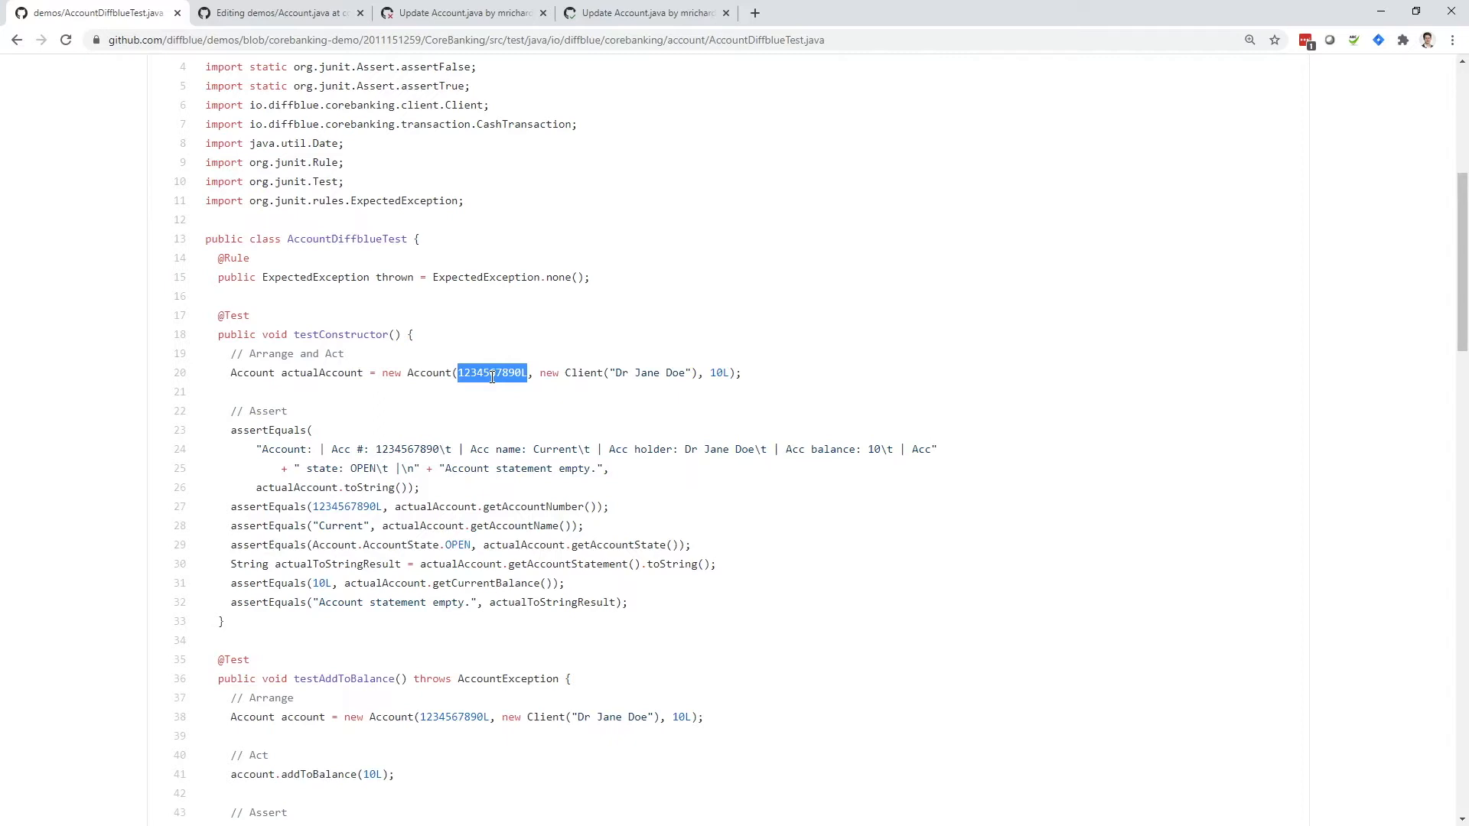
{"action": "left_click", "coordinate": [277, 12]}
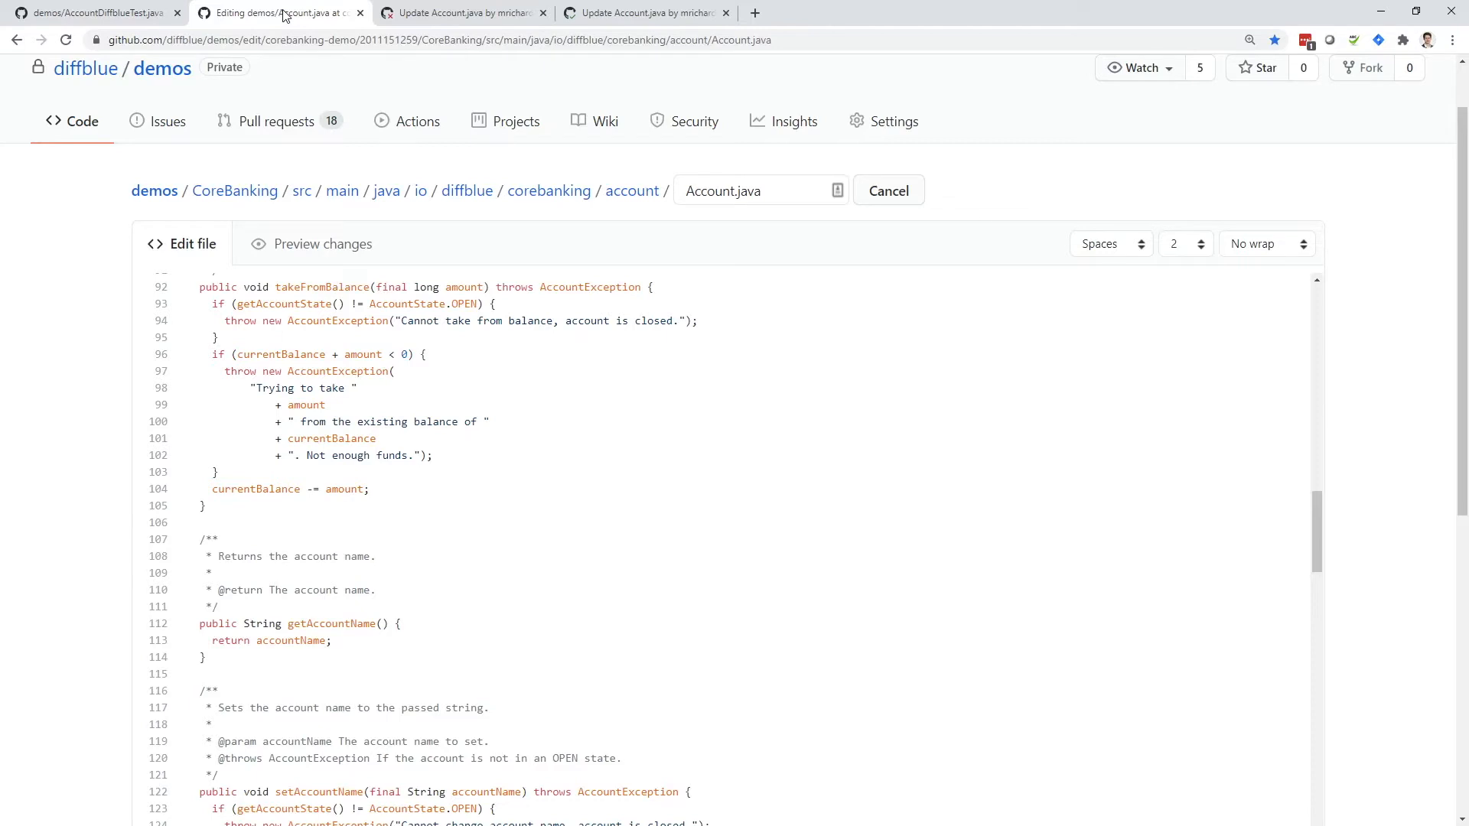
{"action": "mouse_move", "coordinate": [55, 646]}
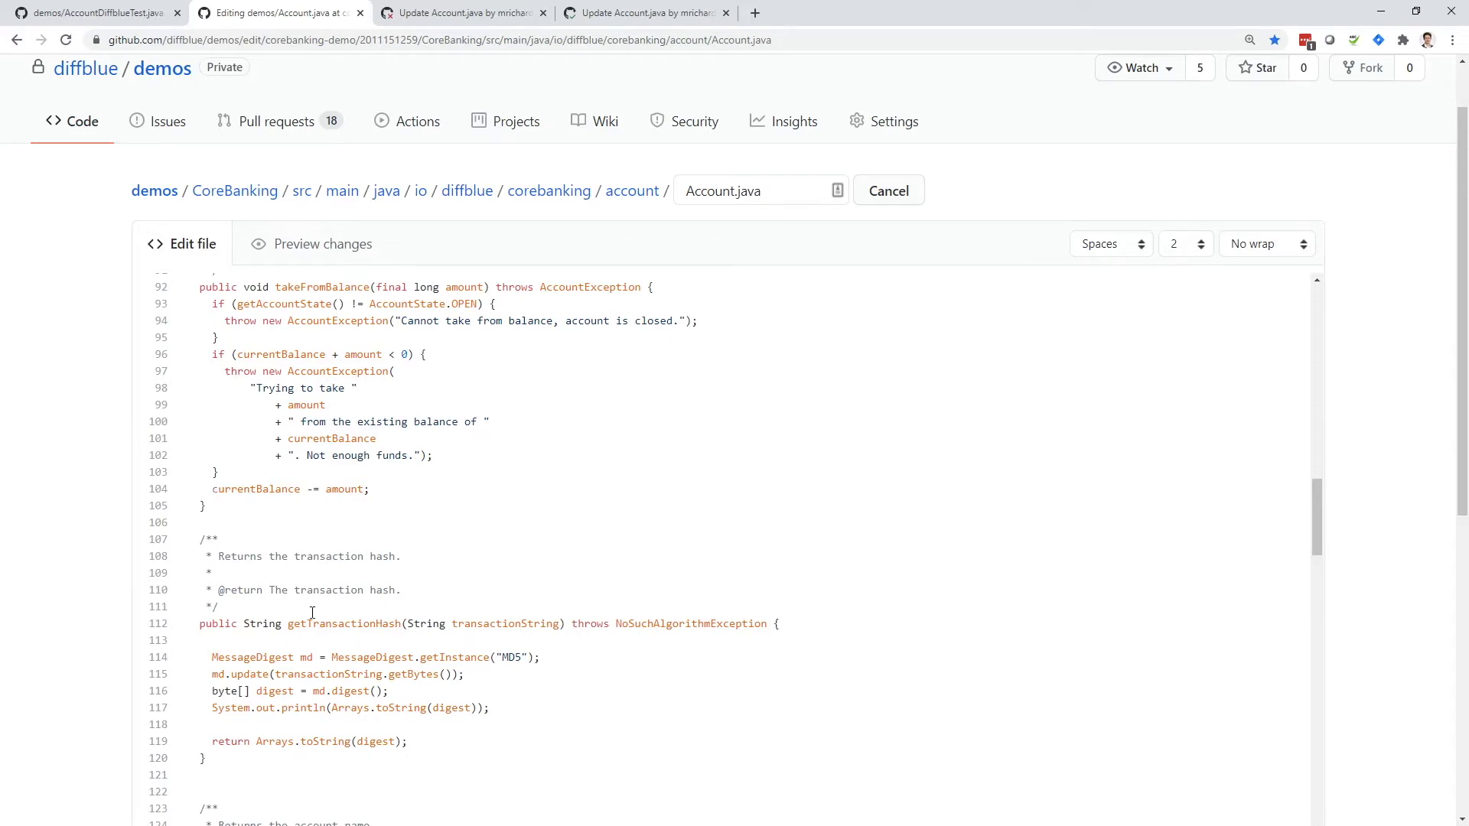
- Highlight the newly pasted getTransactionHash method name in Account.java
{"action": "double_click", "coordinate": [341, 624]}
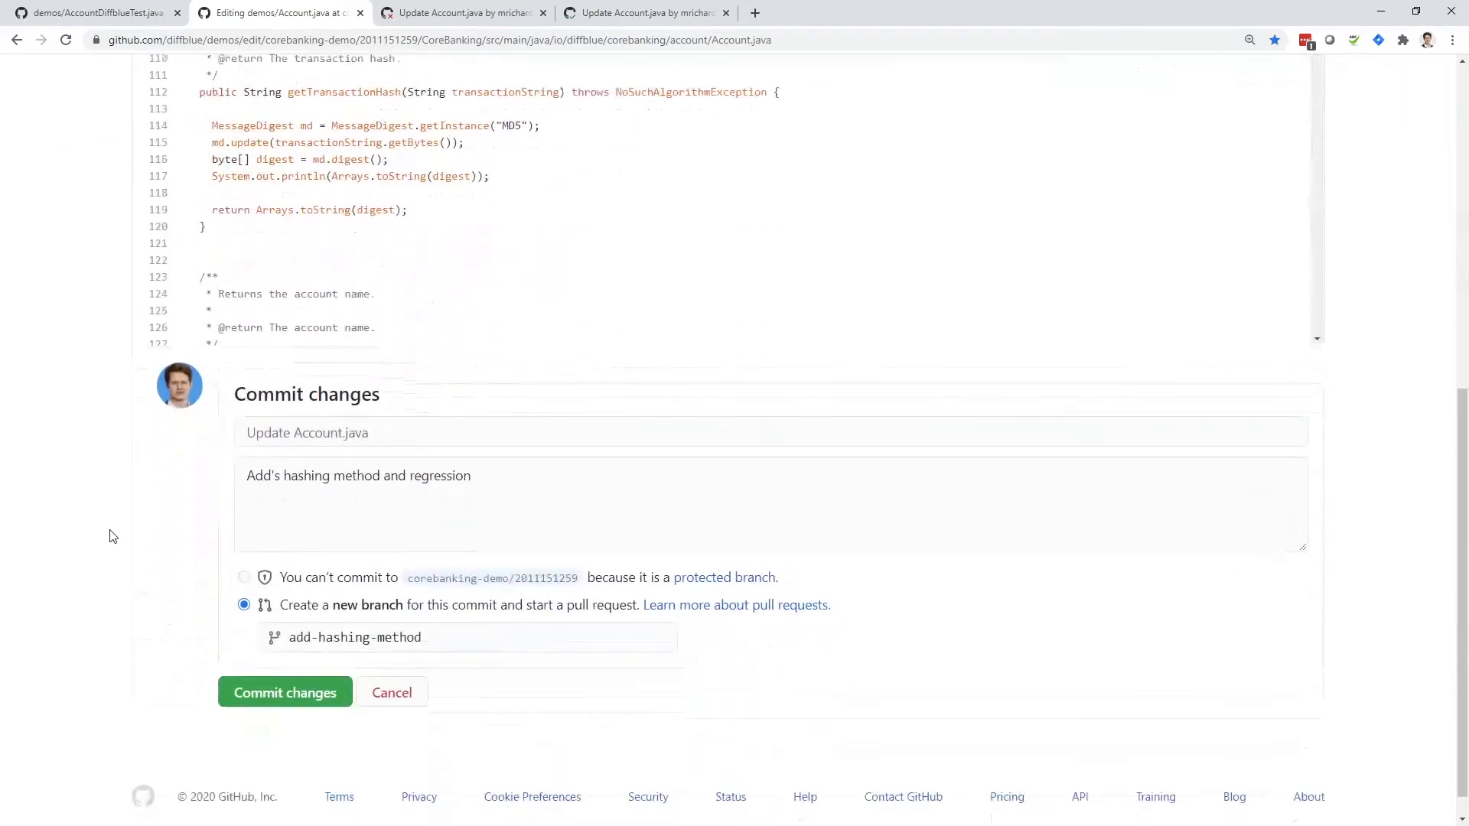
- Commit the edited Account.java to the new add-hashing-method branch
{"action": "left_click", "coordinate": [284, 692]}
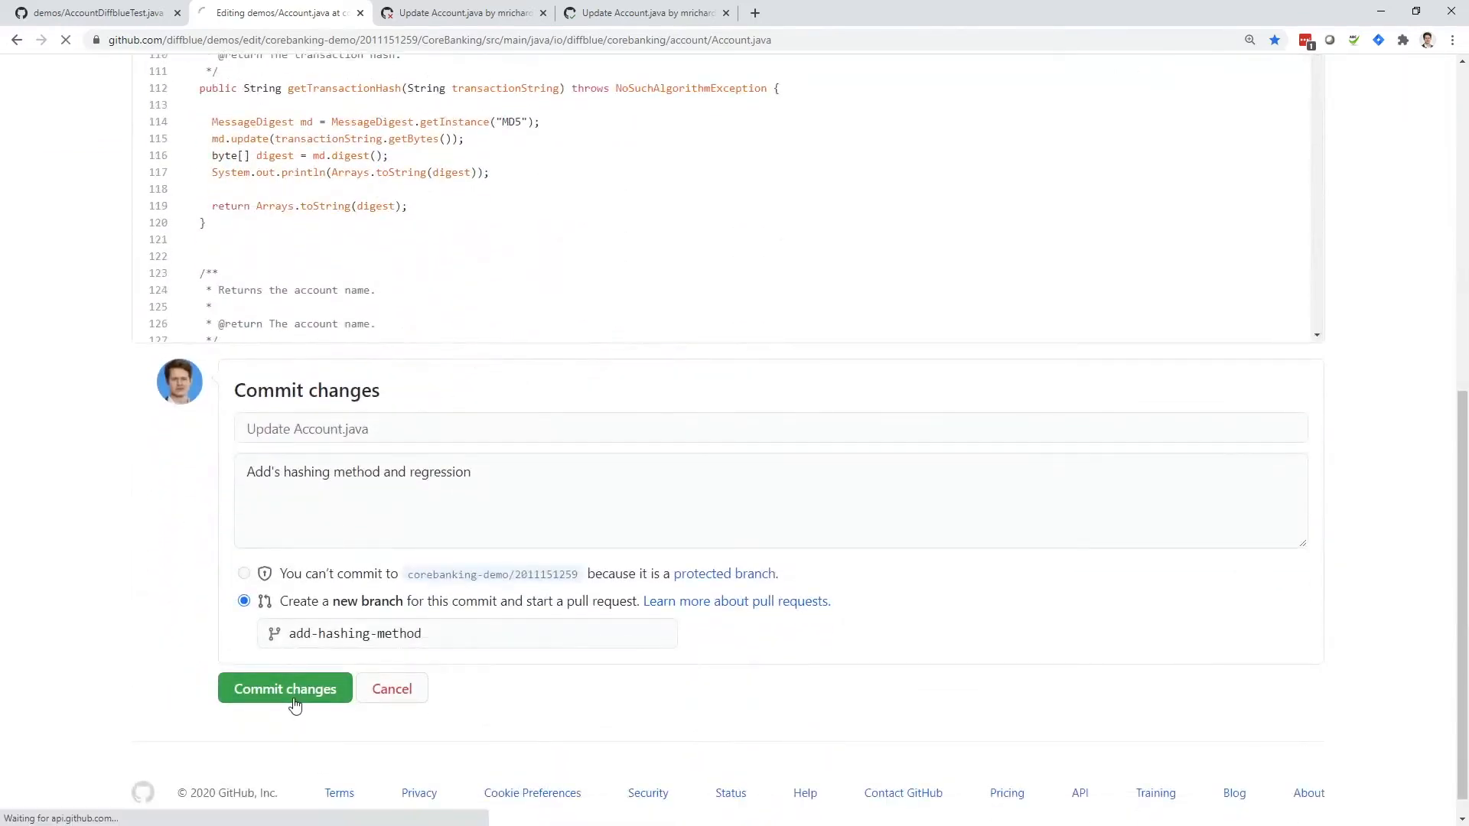
{"action": "left_click", "coordinate": [284, 688]}
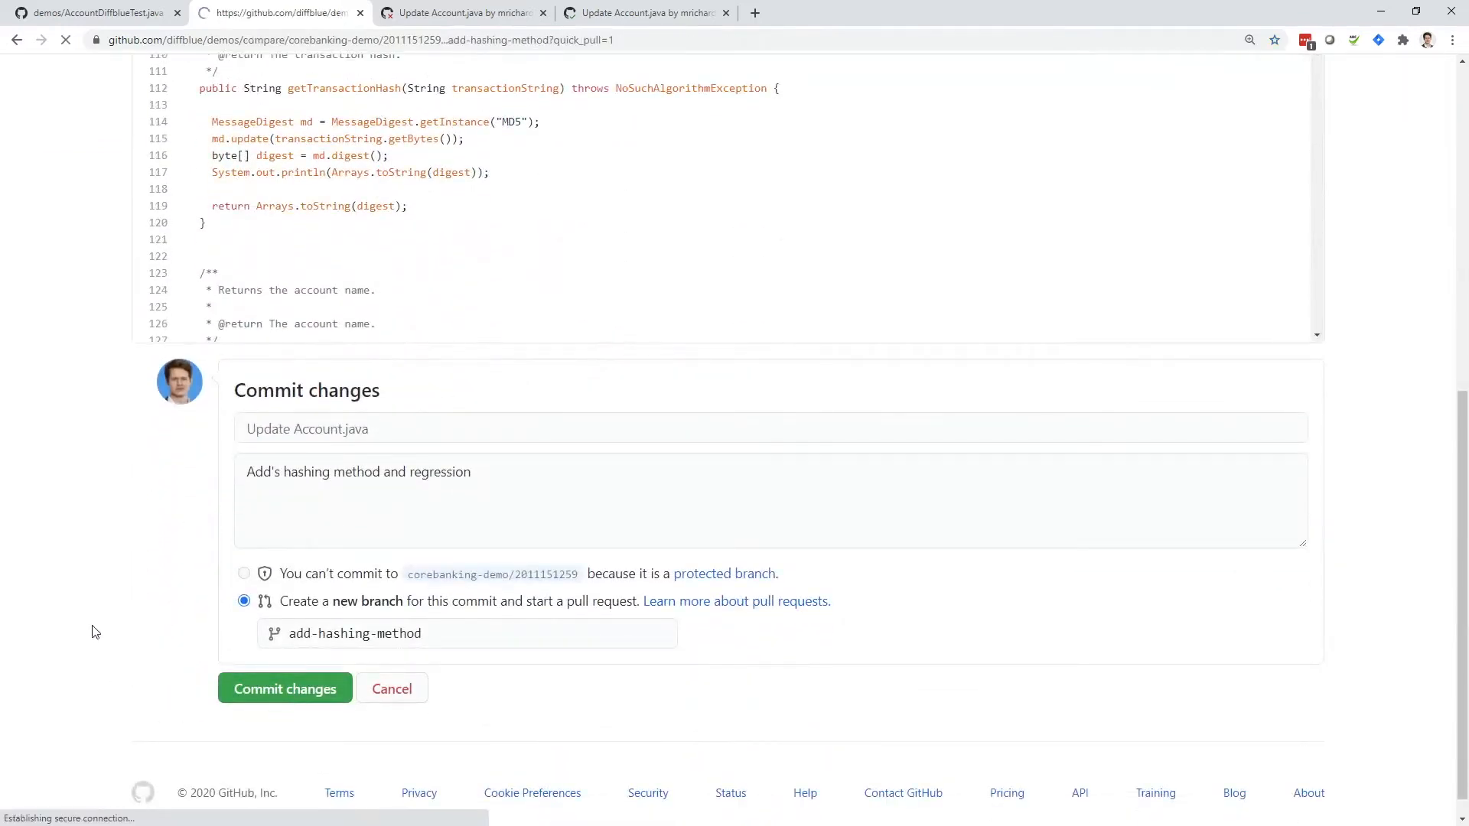
{"action": "left_click", "coordinate": [284, 689]}
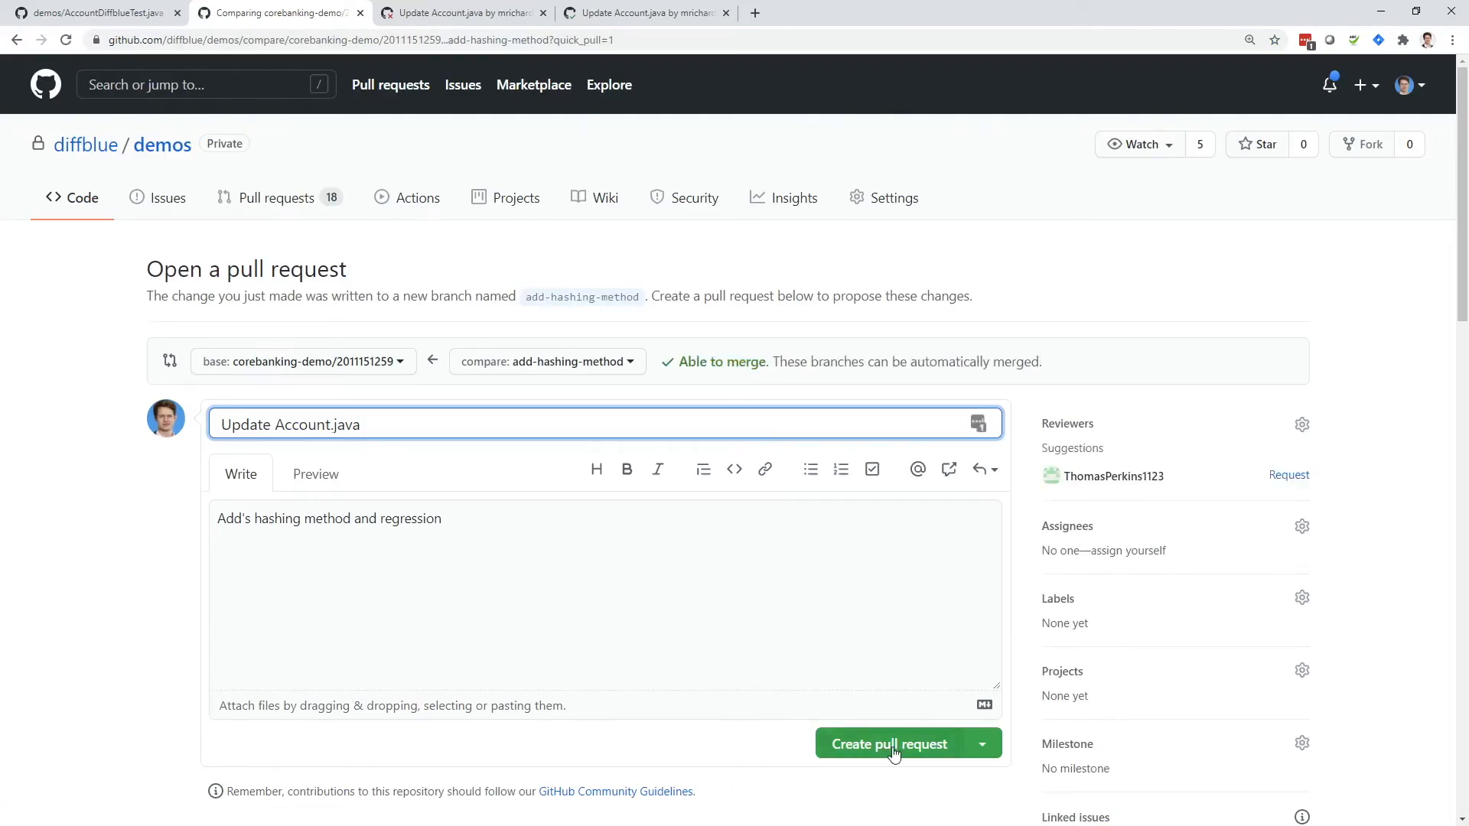
- Submit the new pull request for the hashing-method change
{"action": "left_click", "coordinate": [888, 744]}
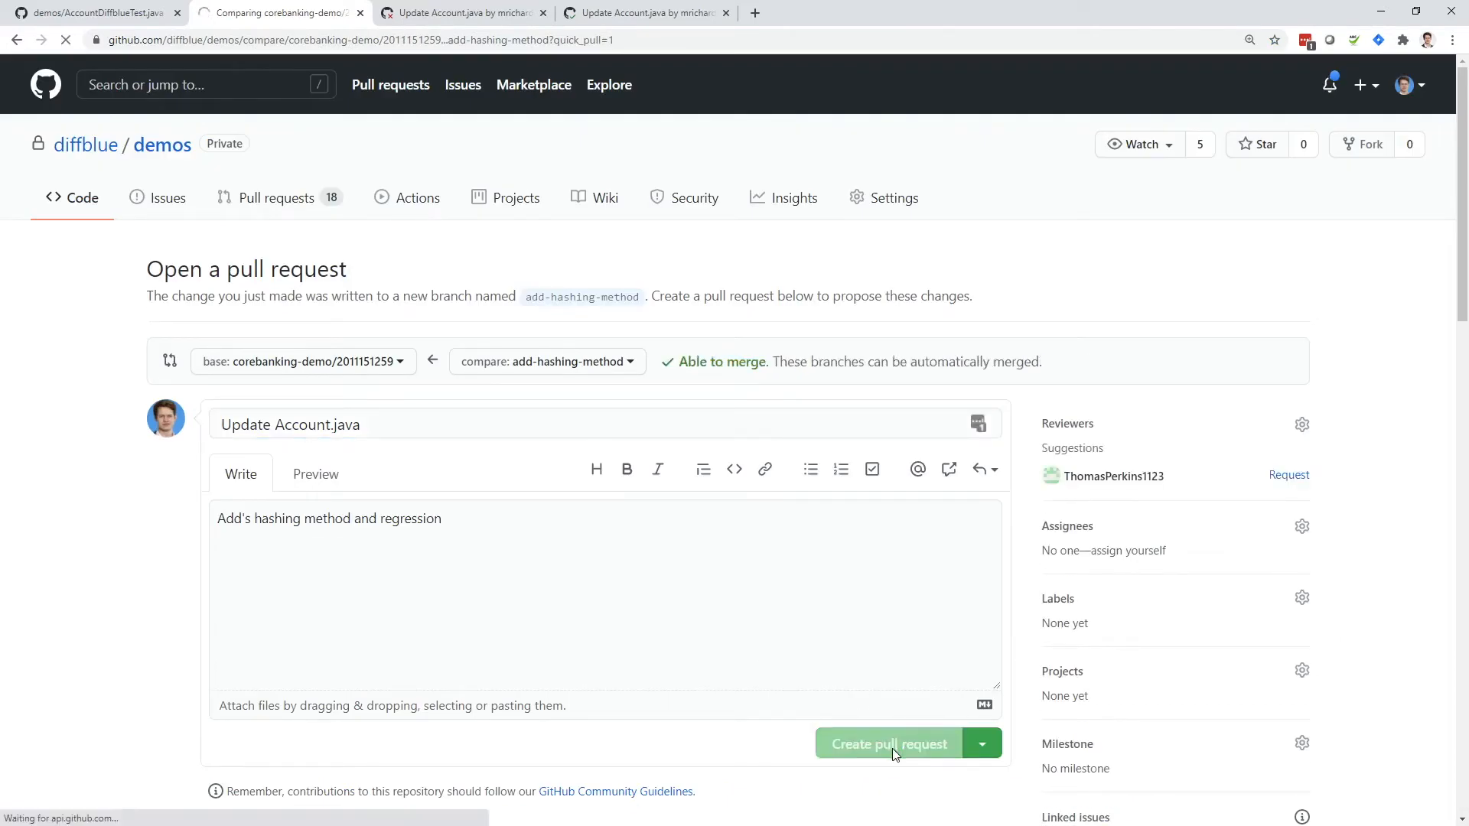
{"action": "left_click", "coordinate": [888, 744]}
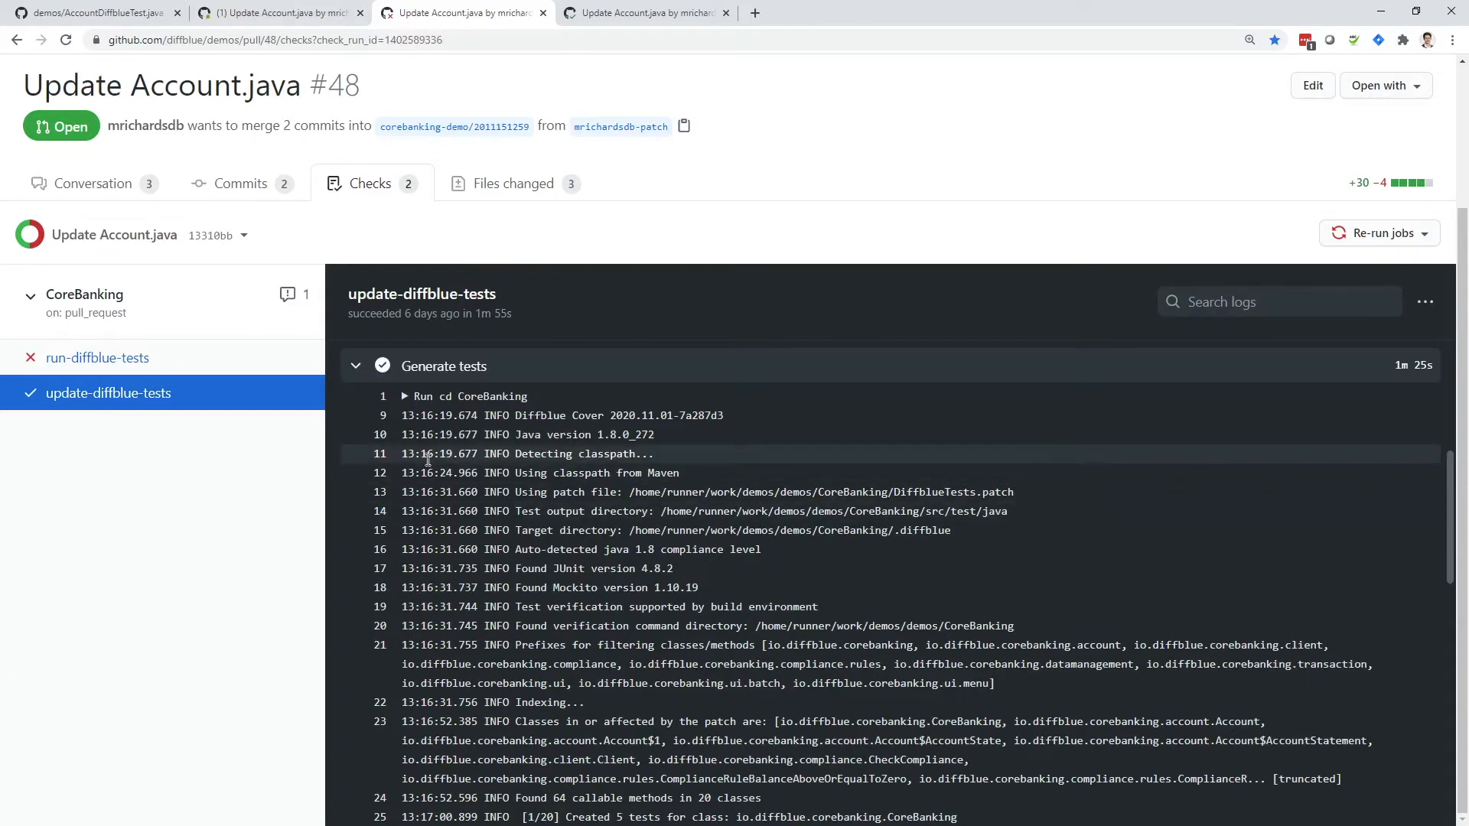
- Highlight the Indexing line and patch-affected classes in the update-diffblue-tests log
{"action": "left_click_drag", "start_coordinate": [427, 454], "coordinate": [1051, 626]}
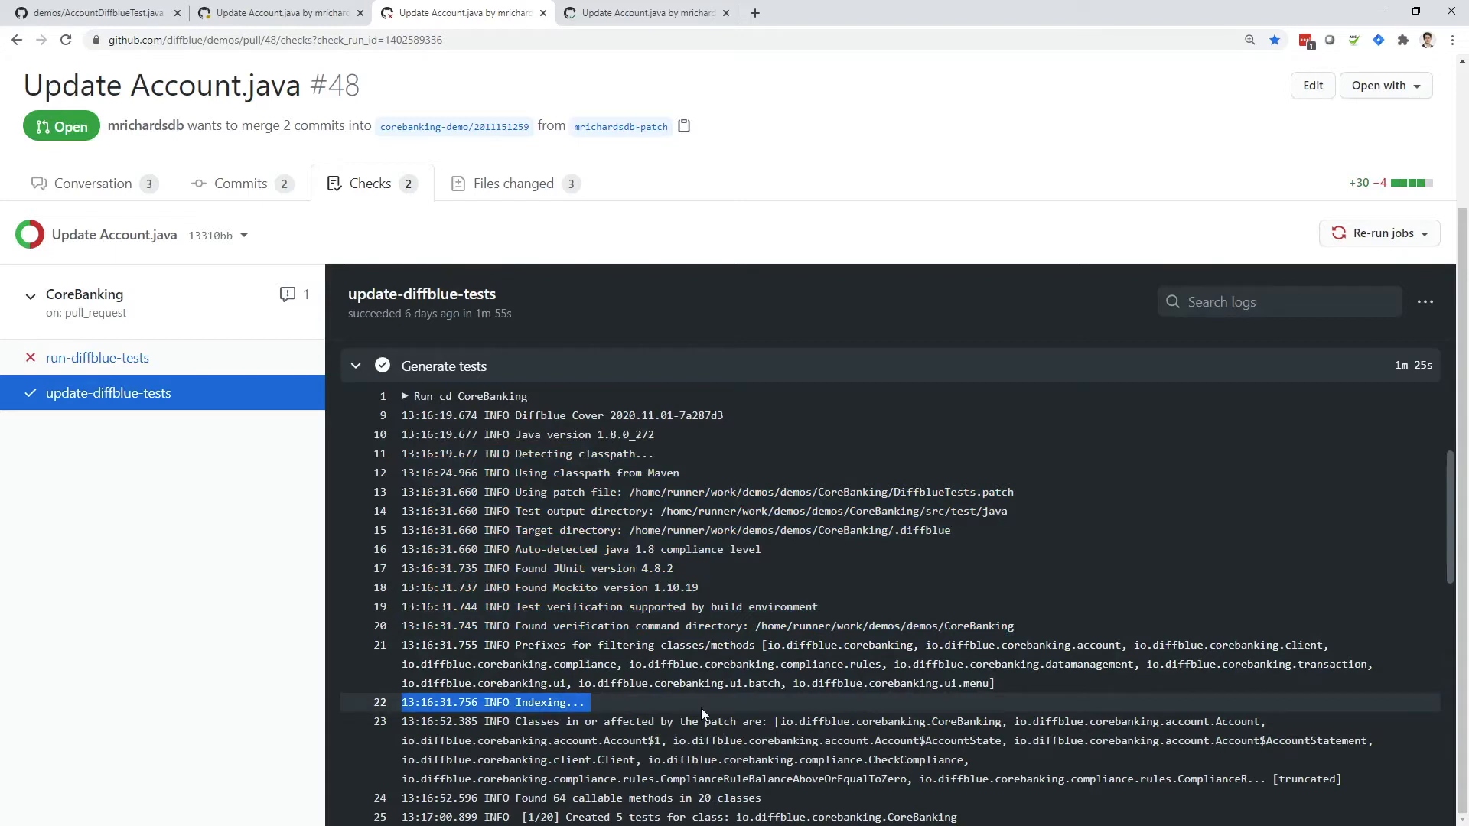
{"action": "double_click", "coordinate": [690, 721]}
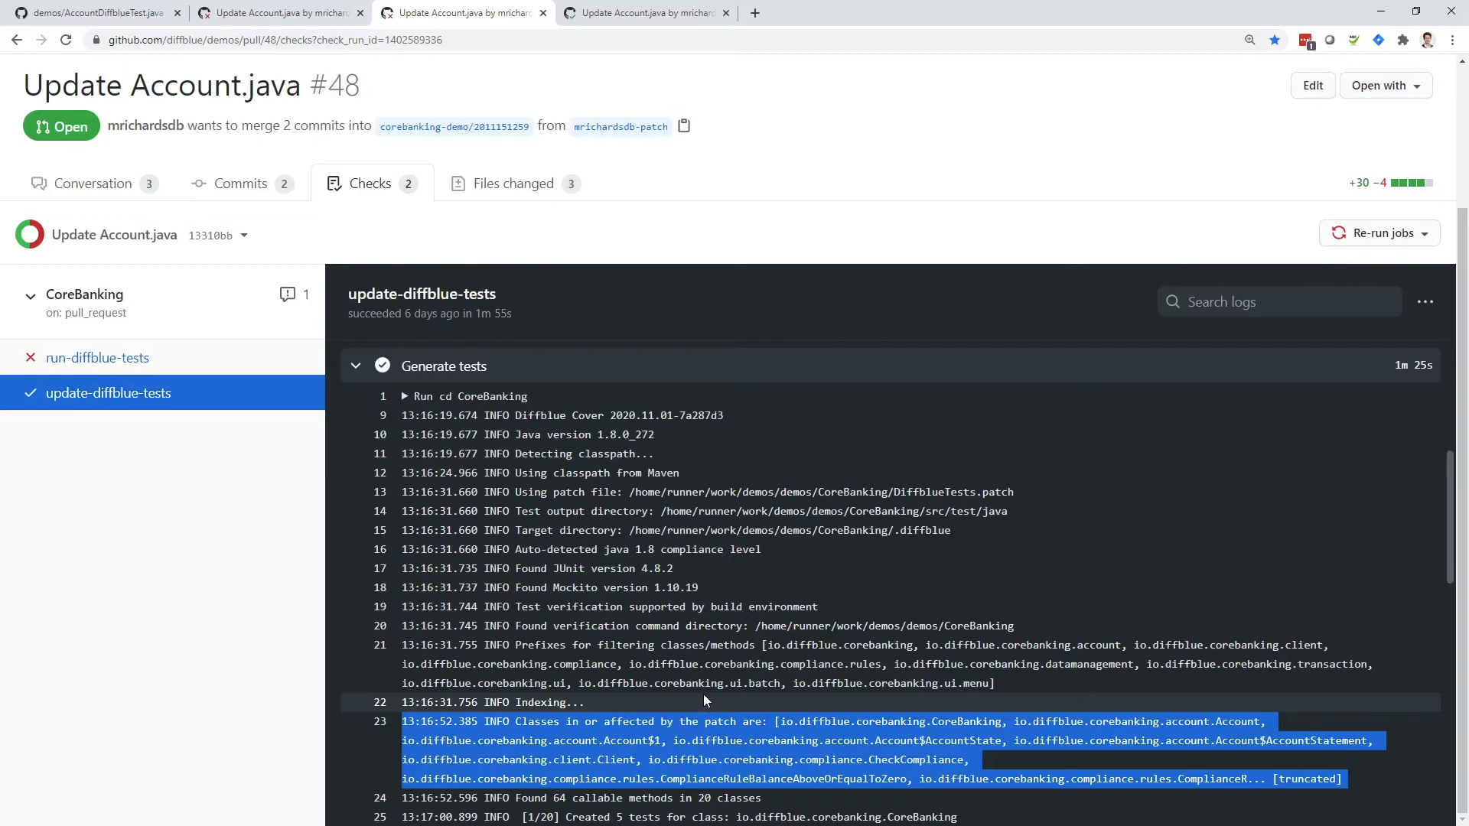
{"action": "scroll", "scroll_direction": "down", "scroll_amount": 3}
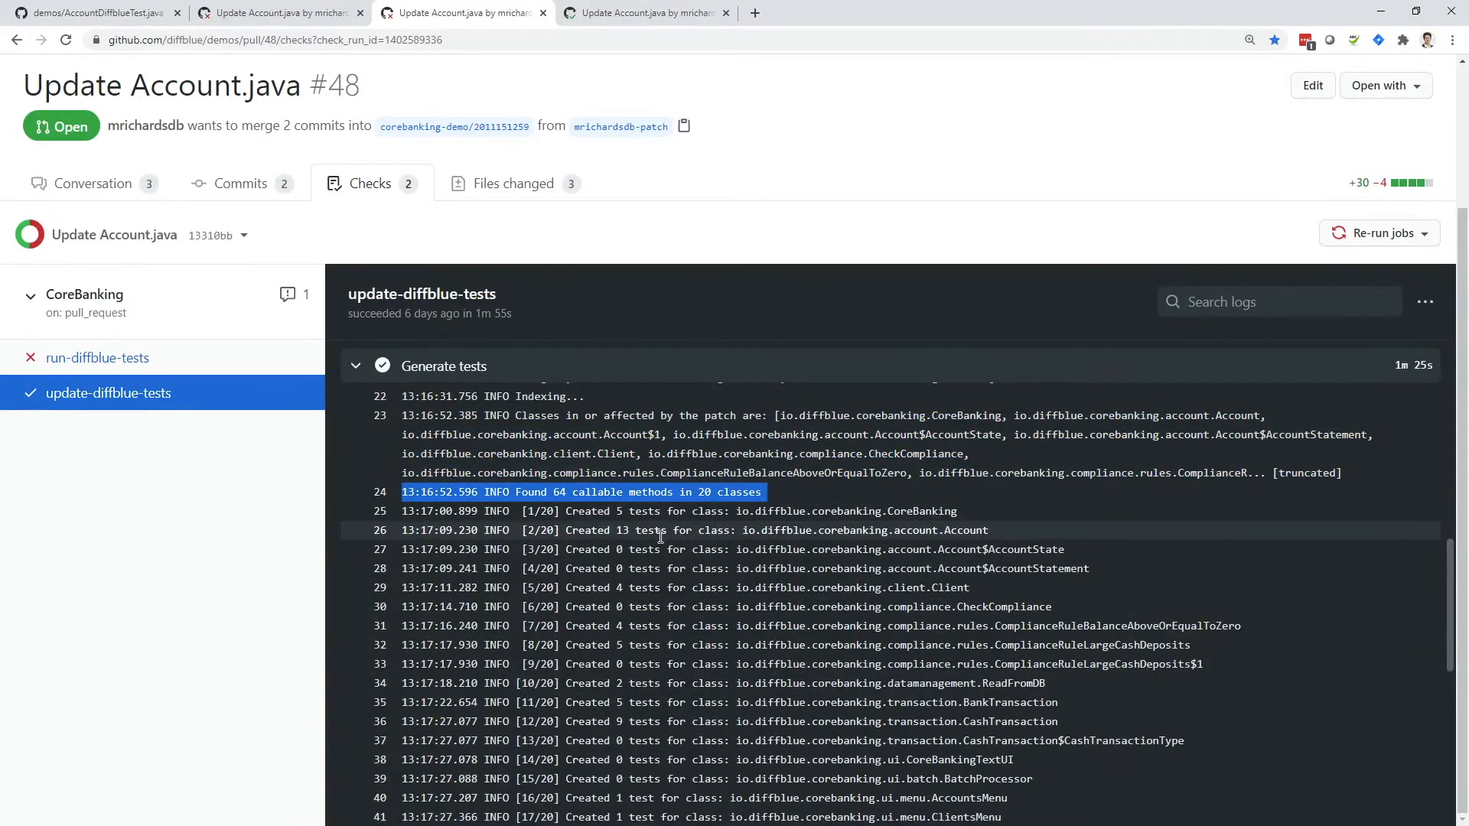
- Scroll the Generate tests log to its summary of 53 tests for 36 of 64 methods
{"action": "scroll", "scroll_direction": "down", "scroll_amount": 3}
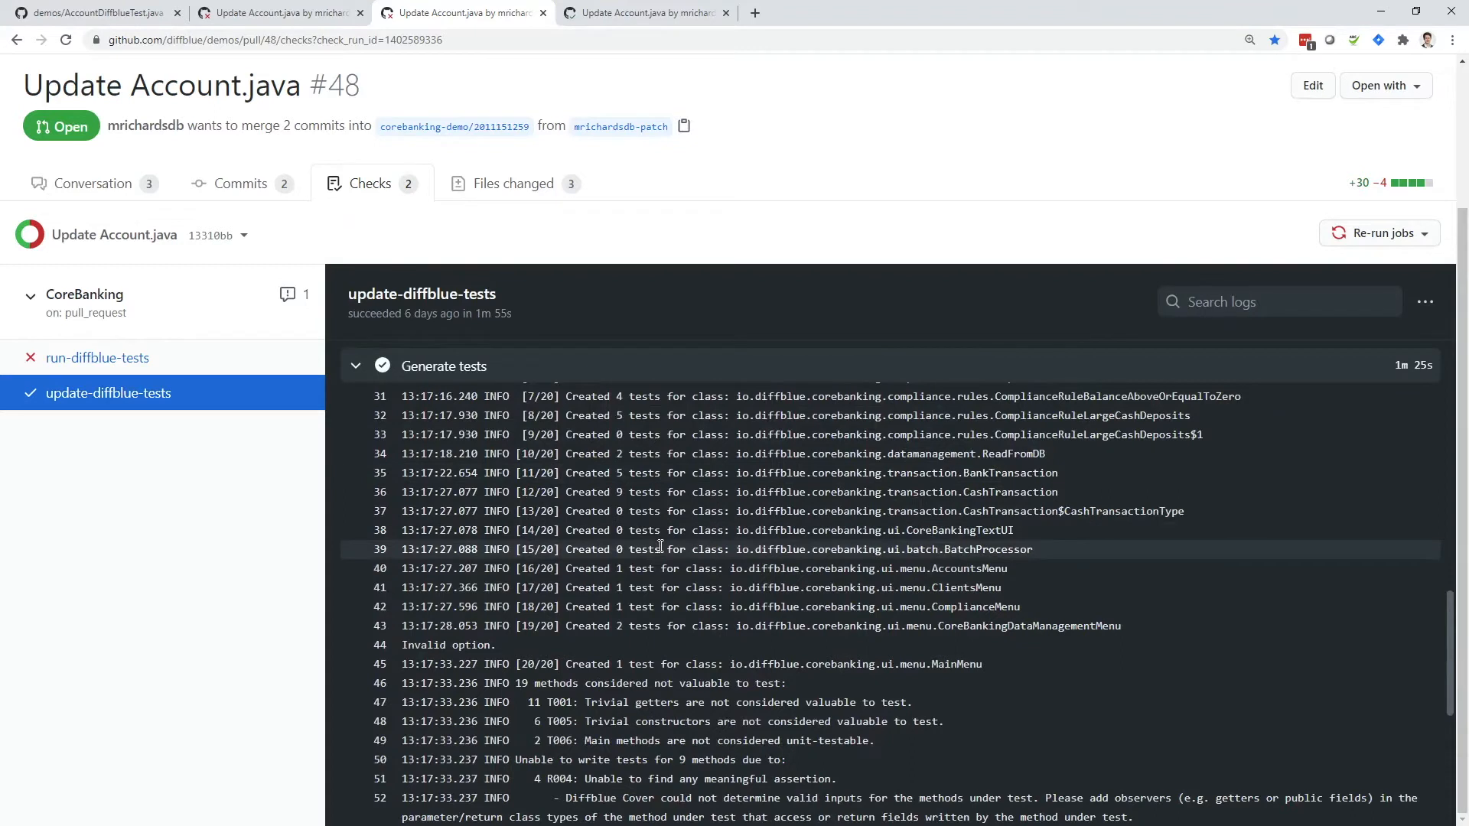
{"action": "scroll", "scroll_direction": "down", "scroll_amount": 3}
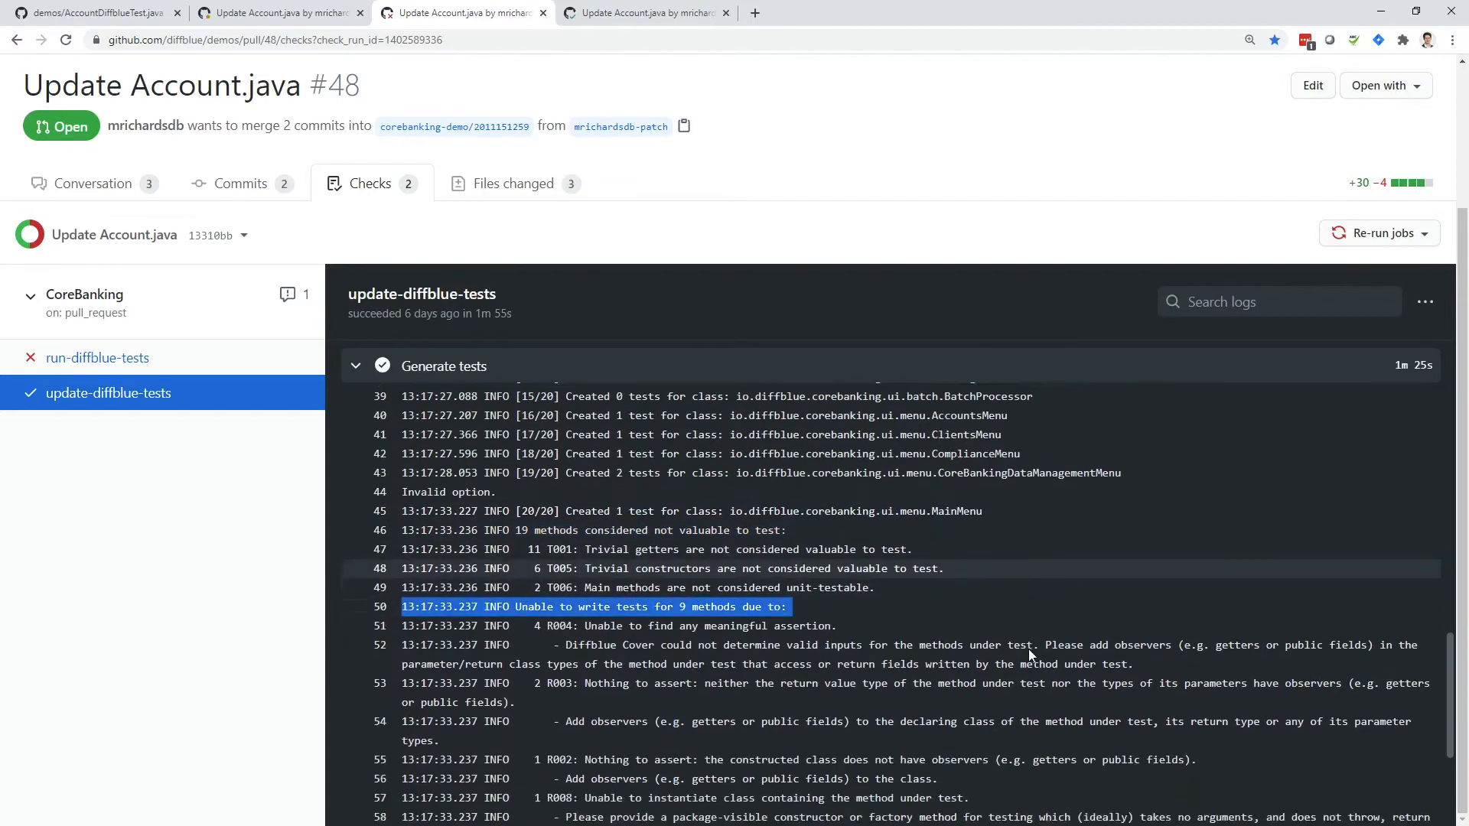
{"action": "scroll", "scroll_direction": "down", "scroll_amount": 3}
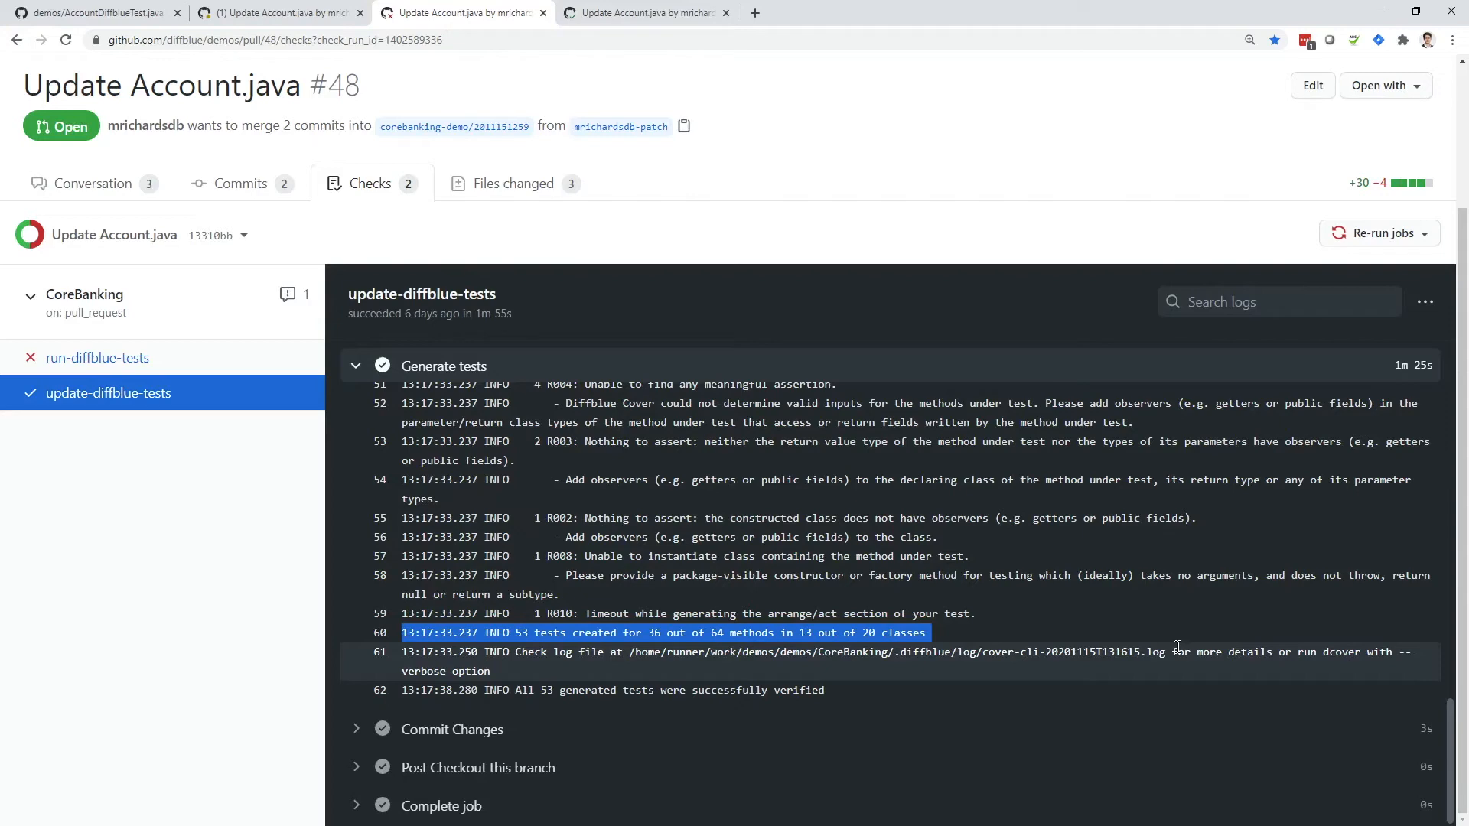
{"action": "mouse_move", "coordinate": [1164, 615]}
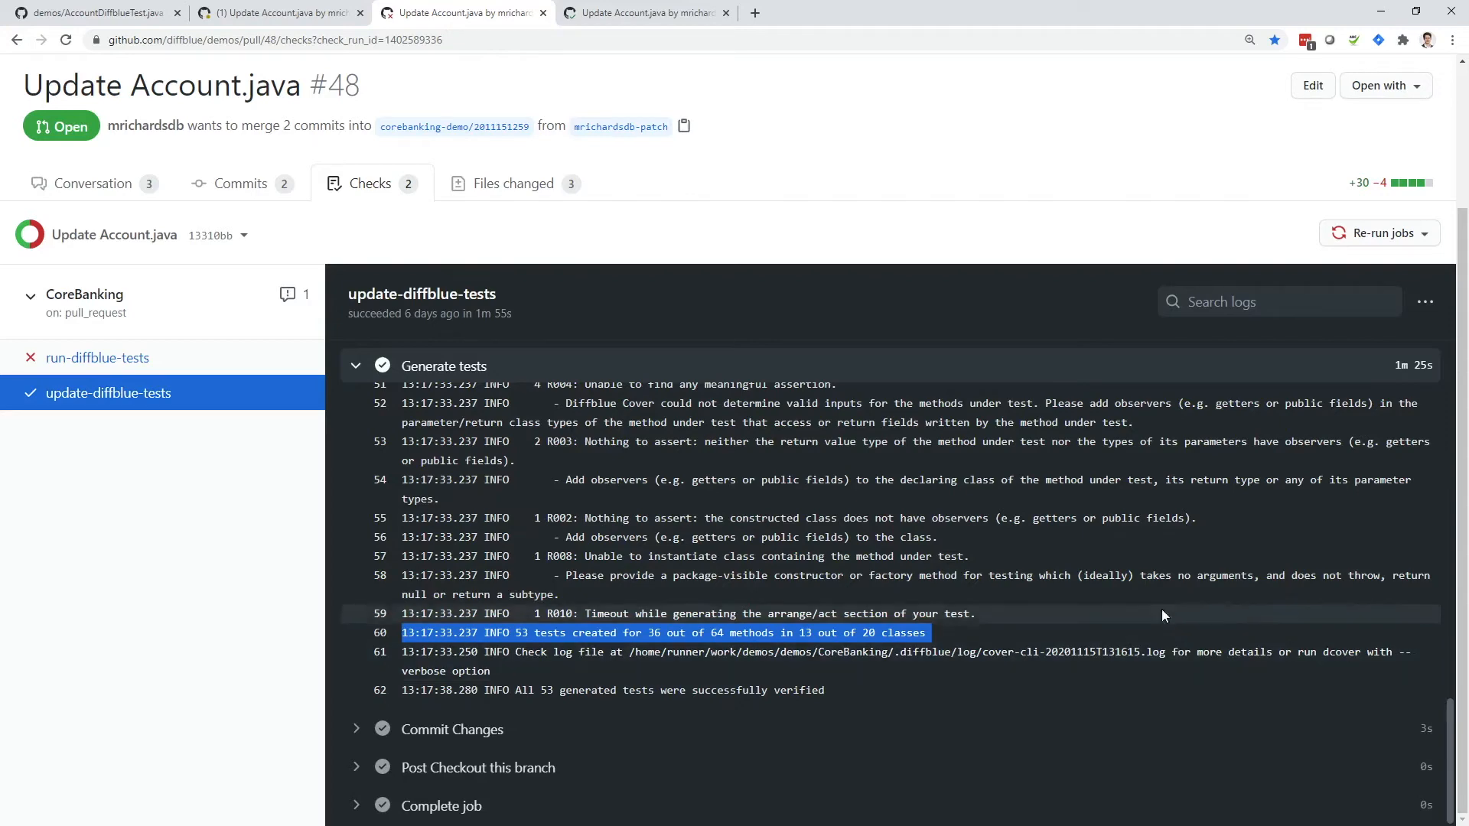
- Highlight PR #56's bot reports of existing tests failing, then passing after updated tests
{"action": "left_click", "coordinate": [645, 12]}
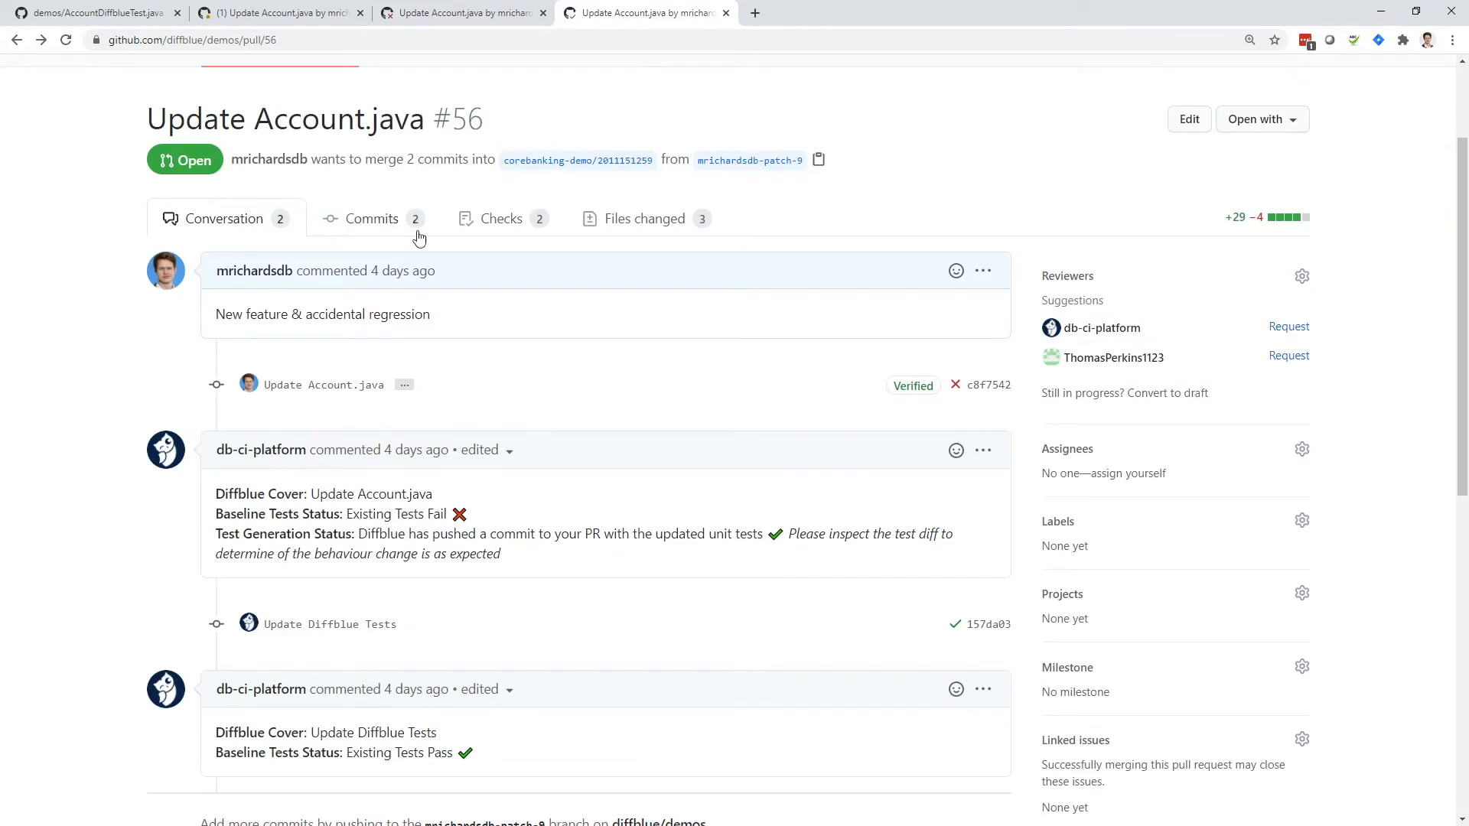
{"action": "triple_click", "coordinate": [327, 514]}
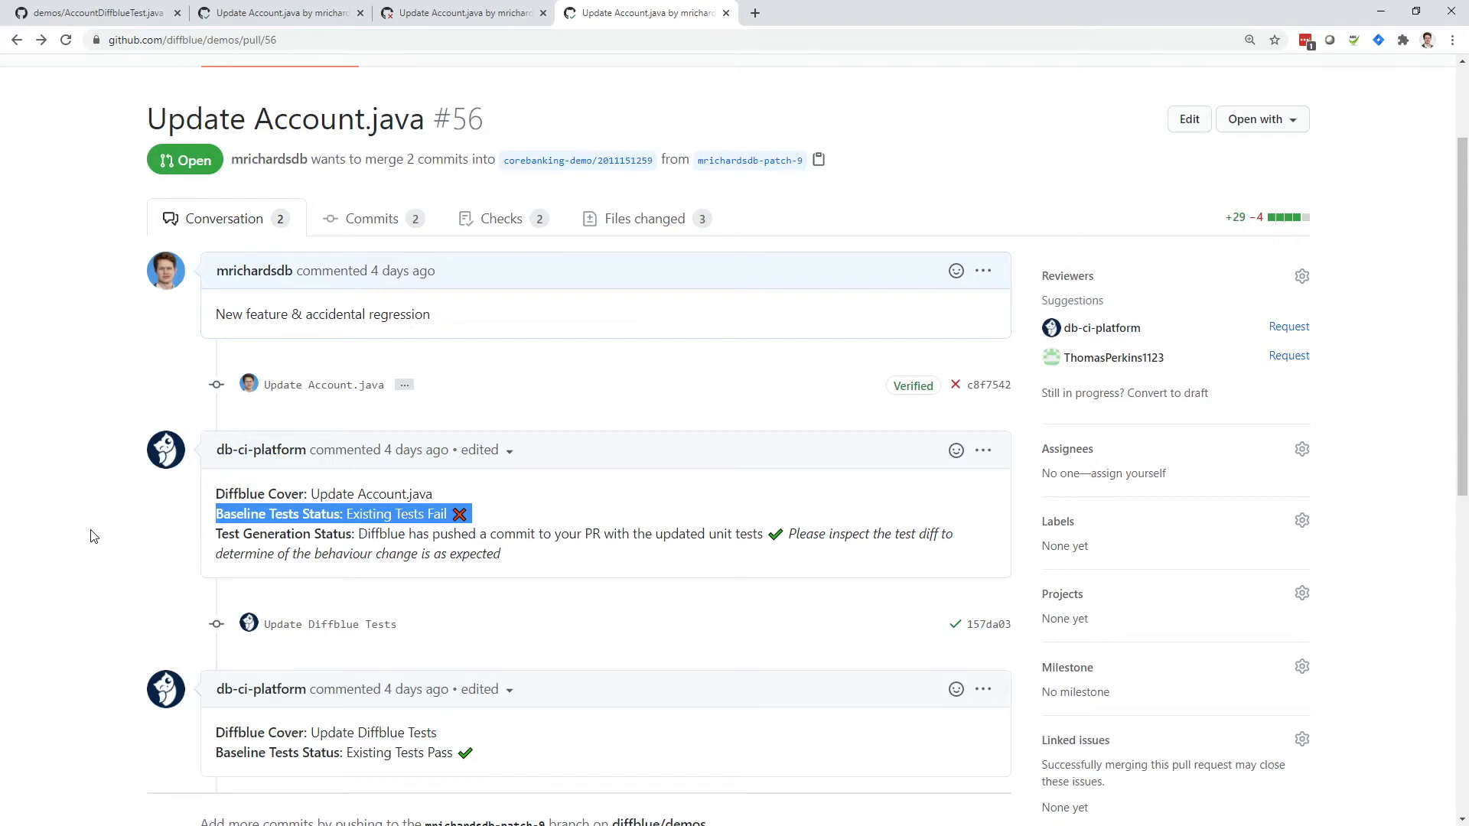
{"action": "left_click_drag", "start_coordinate": [215, 534], "coordinate": [500, 552]}
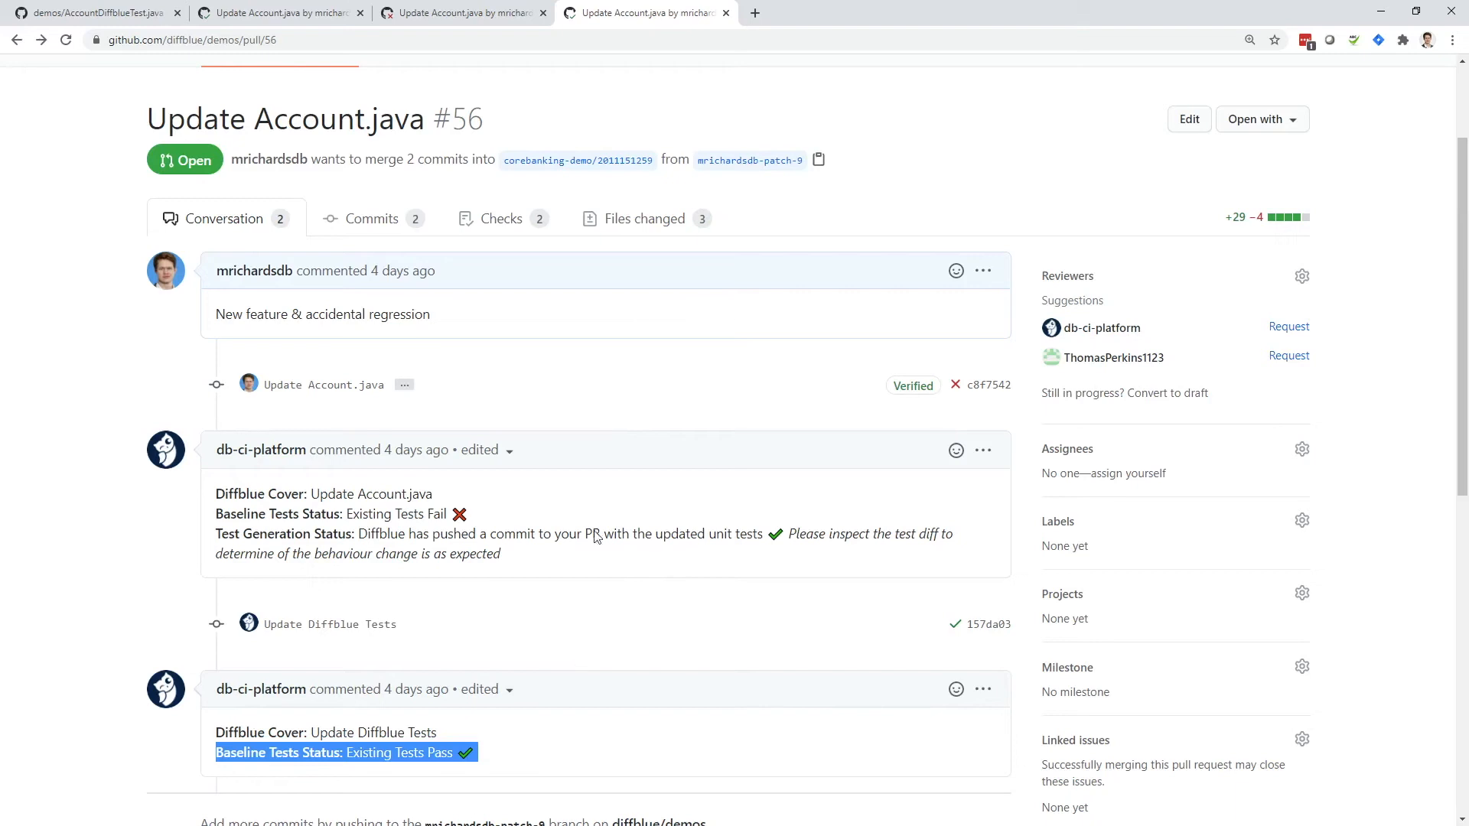
- Show PR #56's Files changed diff at Account.java's takeFromBalance hunk adding the amount
{"action": "left_click", "coordinate": [641, 219]}
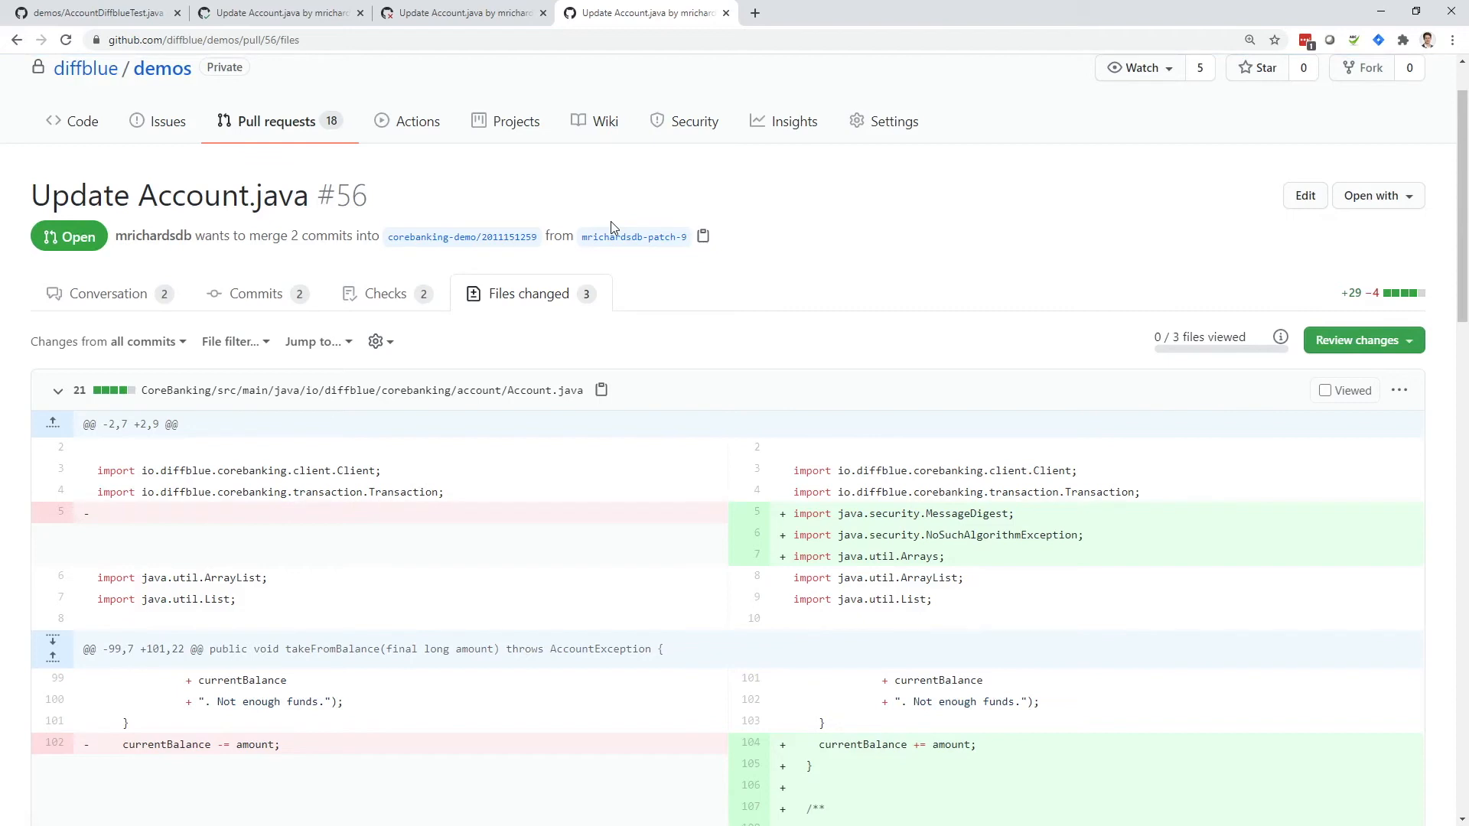
{"action": "mouse_move", "coordinate": [849, 335]}
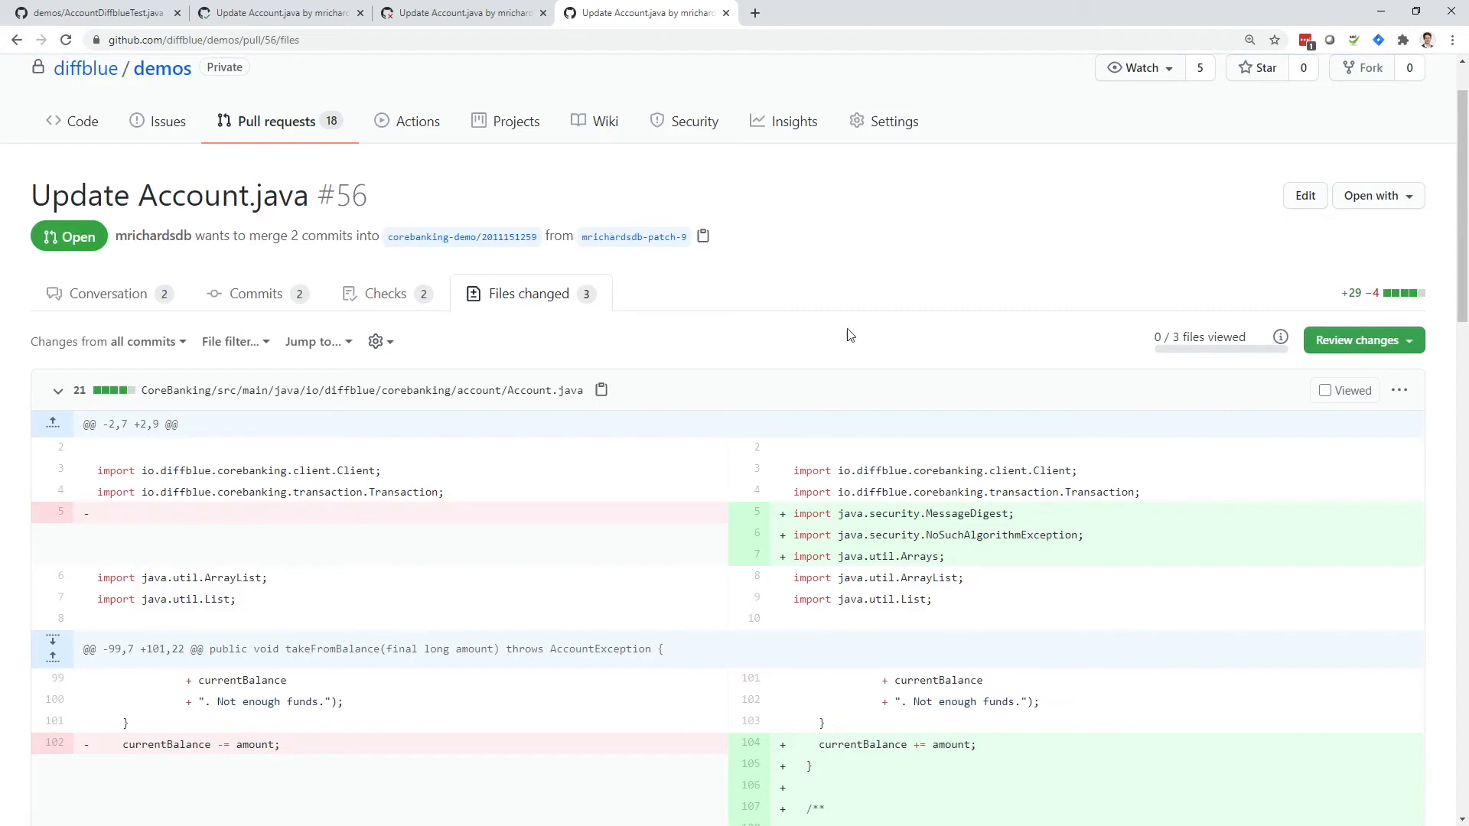
{"action": "scroll", "scroll_direction": "down", "scroll_amount": 3}
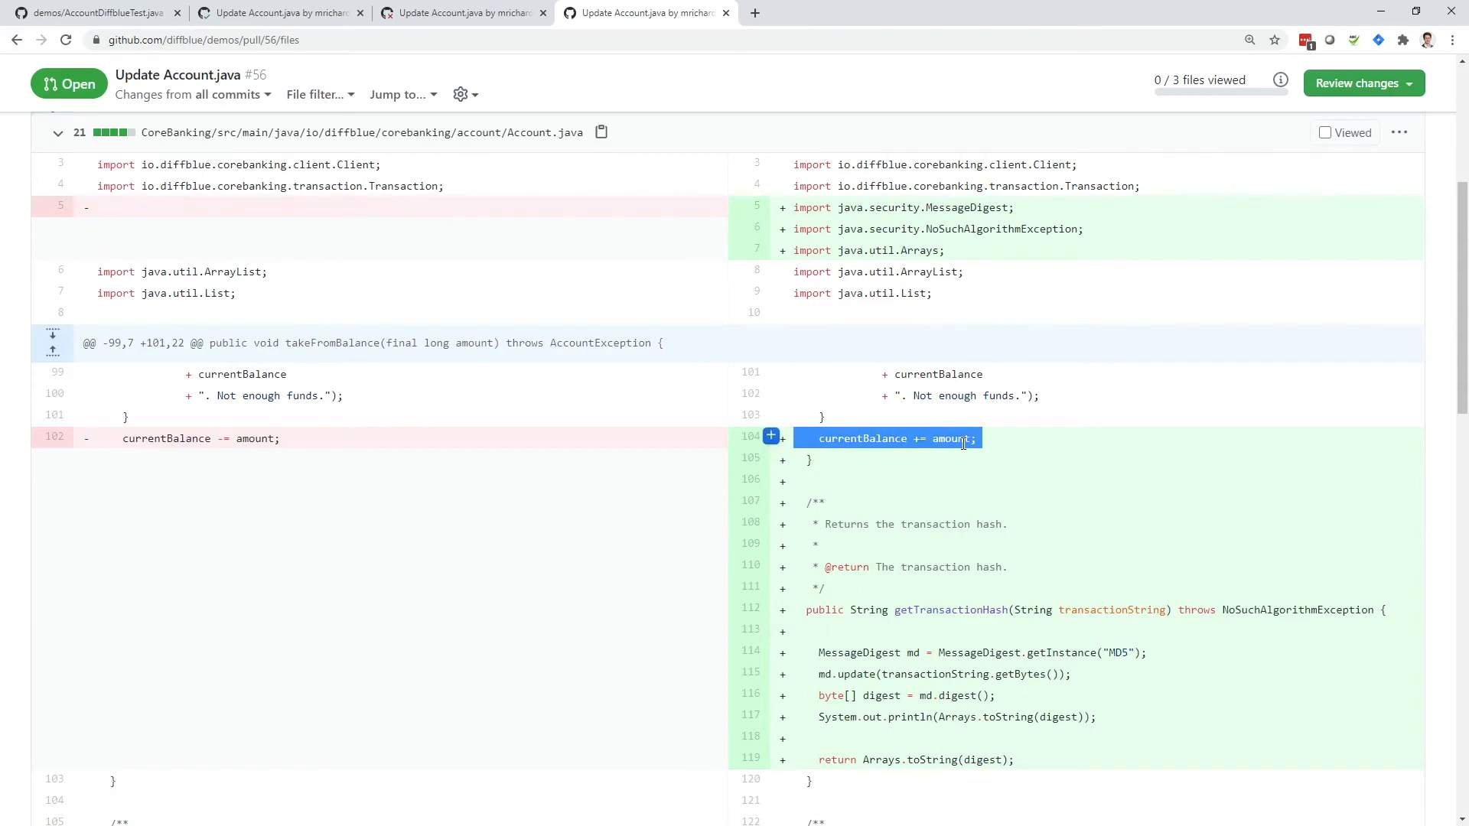
- Highlight AccountDiffblueTest's updated assertion now expecting a balance of 20L
{"action": "scroll", "scroll_direction": "down", "scroll_amount": 3}
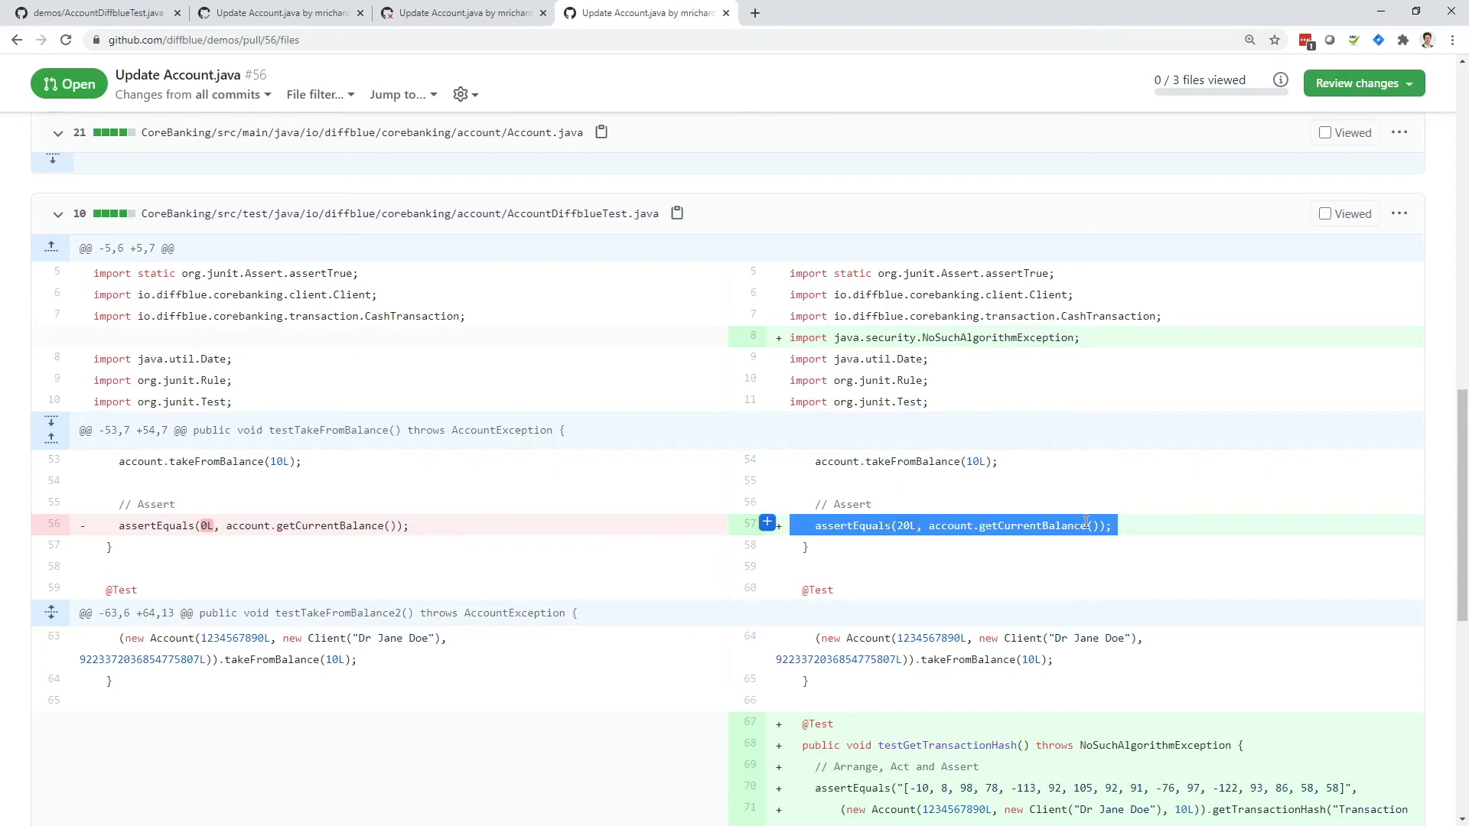
{"action": "double_click", "coordinate": [327, 525]}
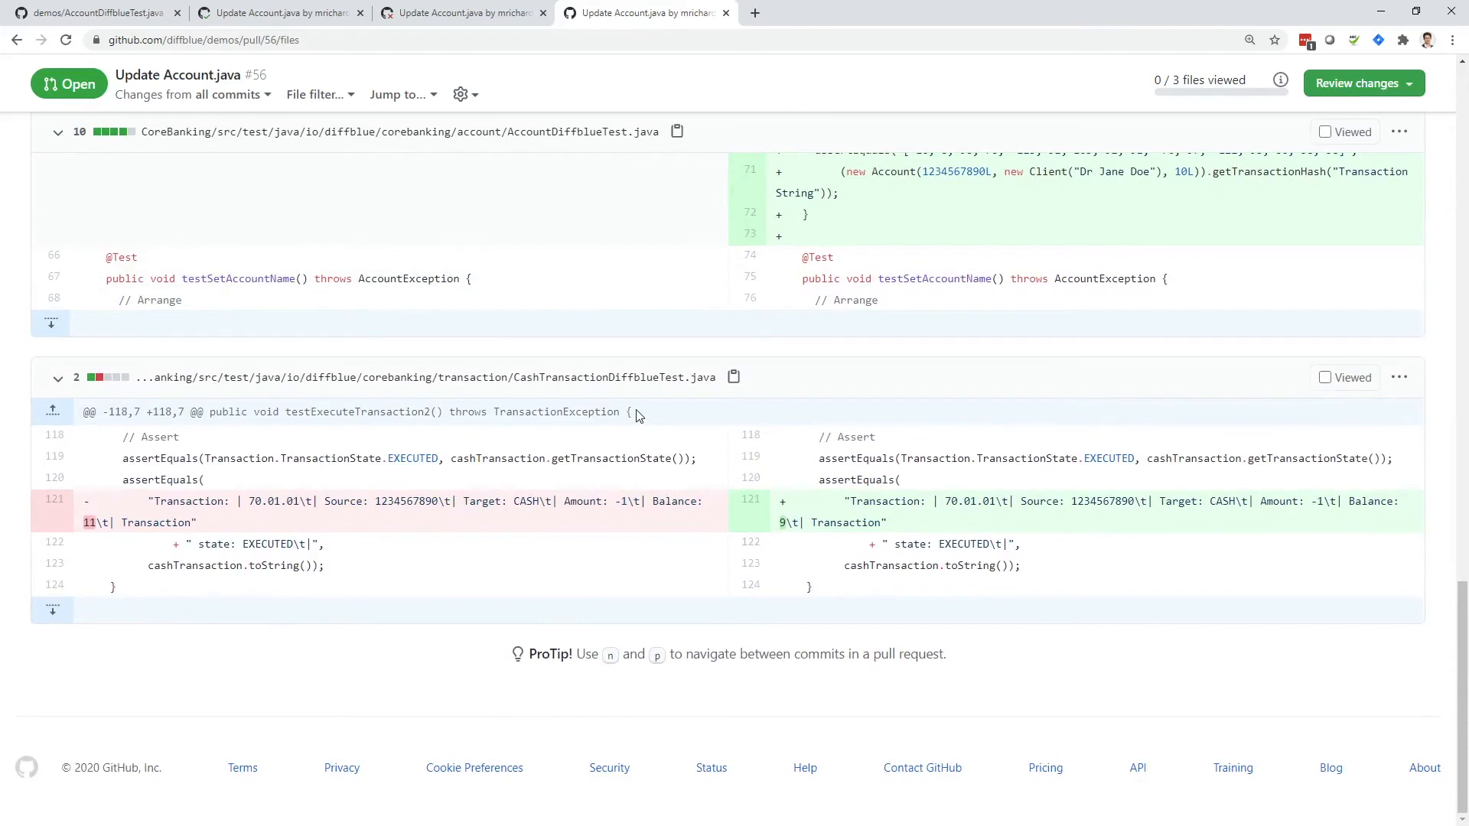
{"action": "mouse_move", "coordinate": [662, 422]}
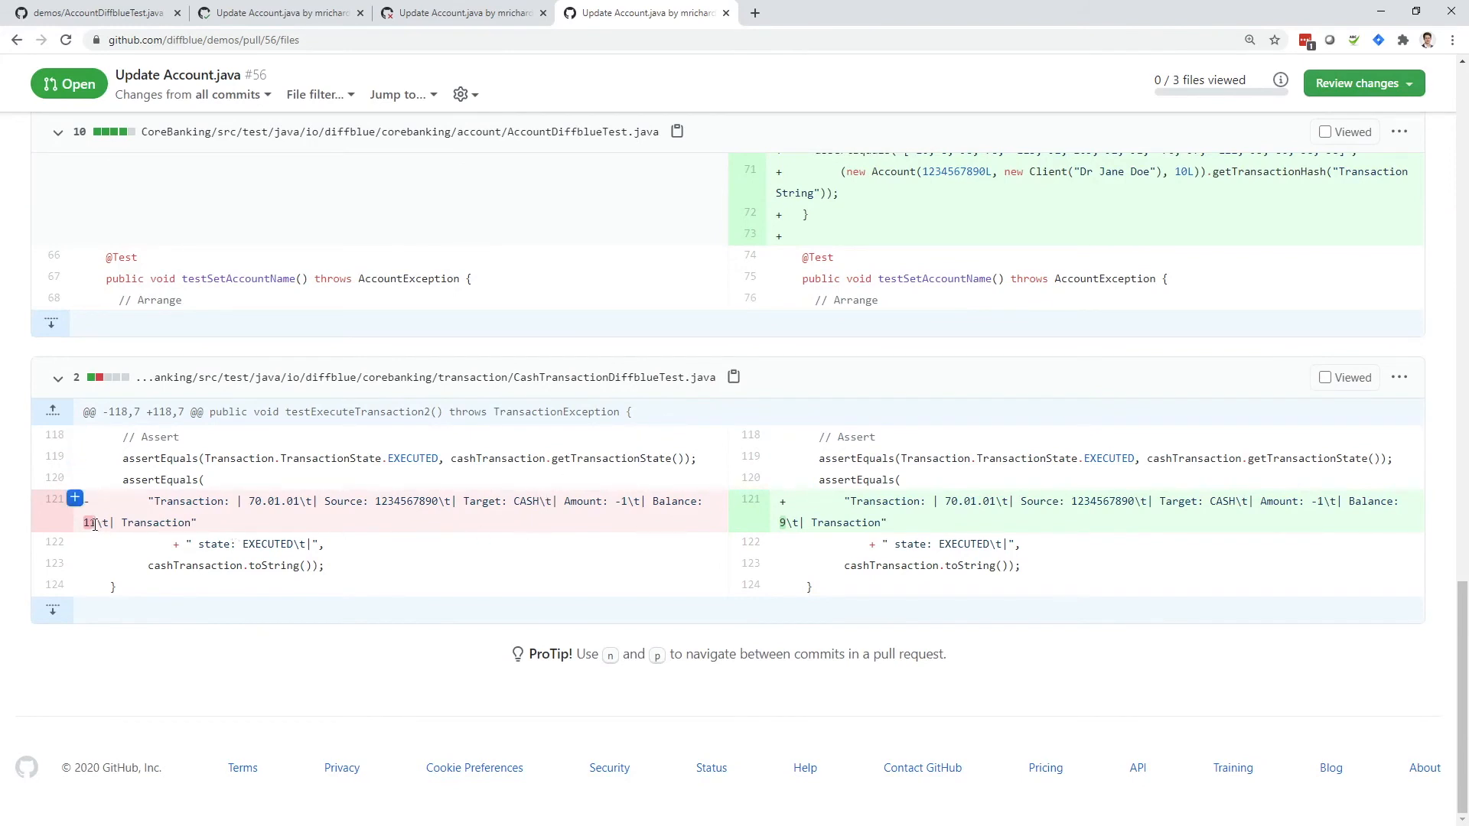
- Highlight CashTransactionDiffblueTest's new expected string with balance 9 instead of 11
{"action": "left_click_drag", "start_coordinate": [148, 500], "coordinate": [187, 521]}
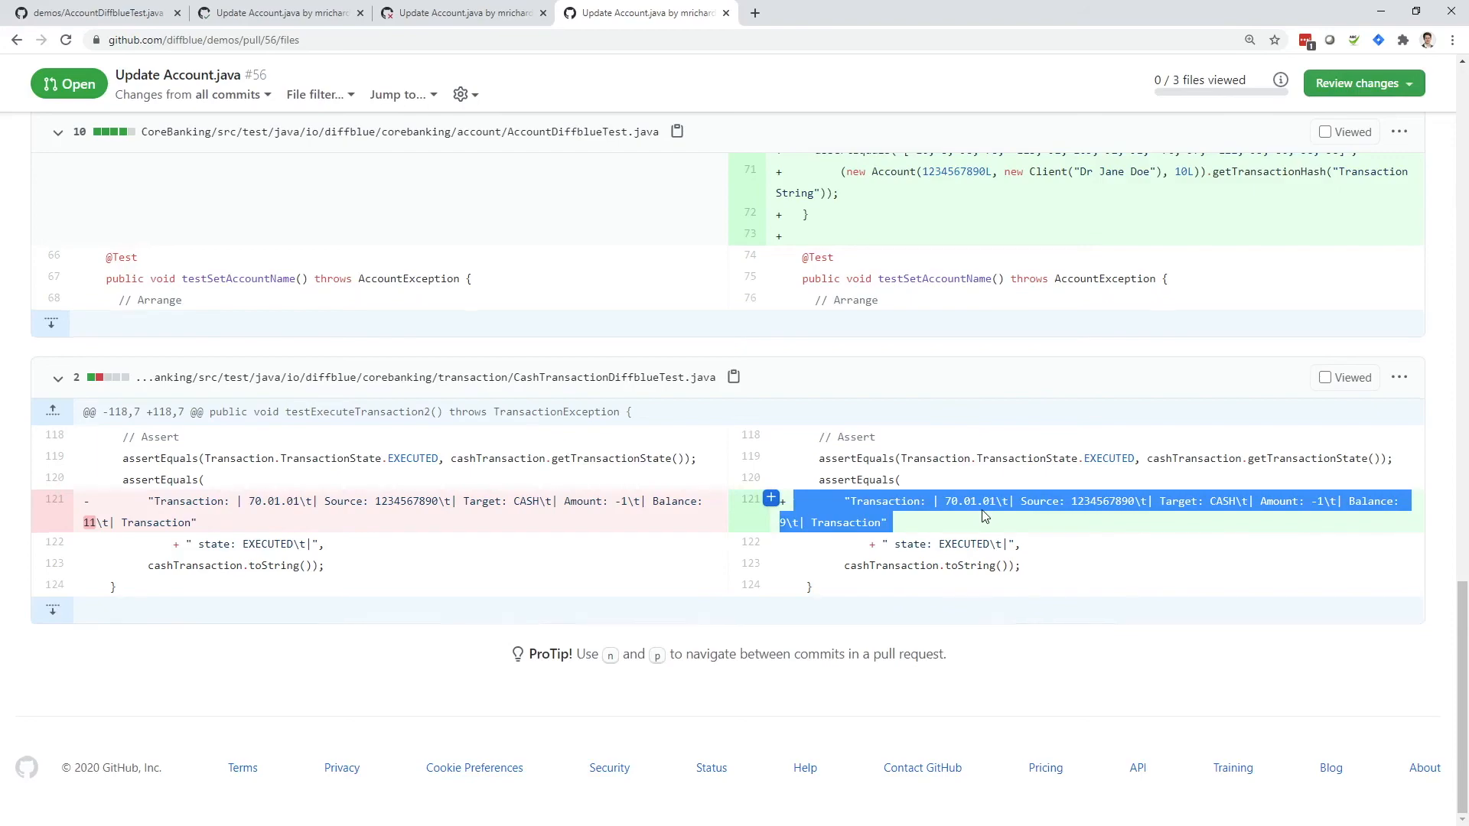
- Highlight Account.java's 'currentBalance += amount;' line, then return to the test changes
{"action": "scroll", "scroll_direction": "down", "scroll_amount": 3}
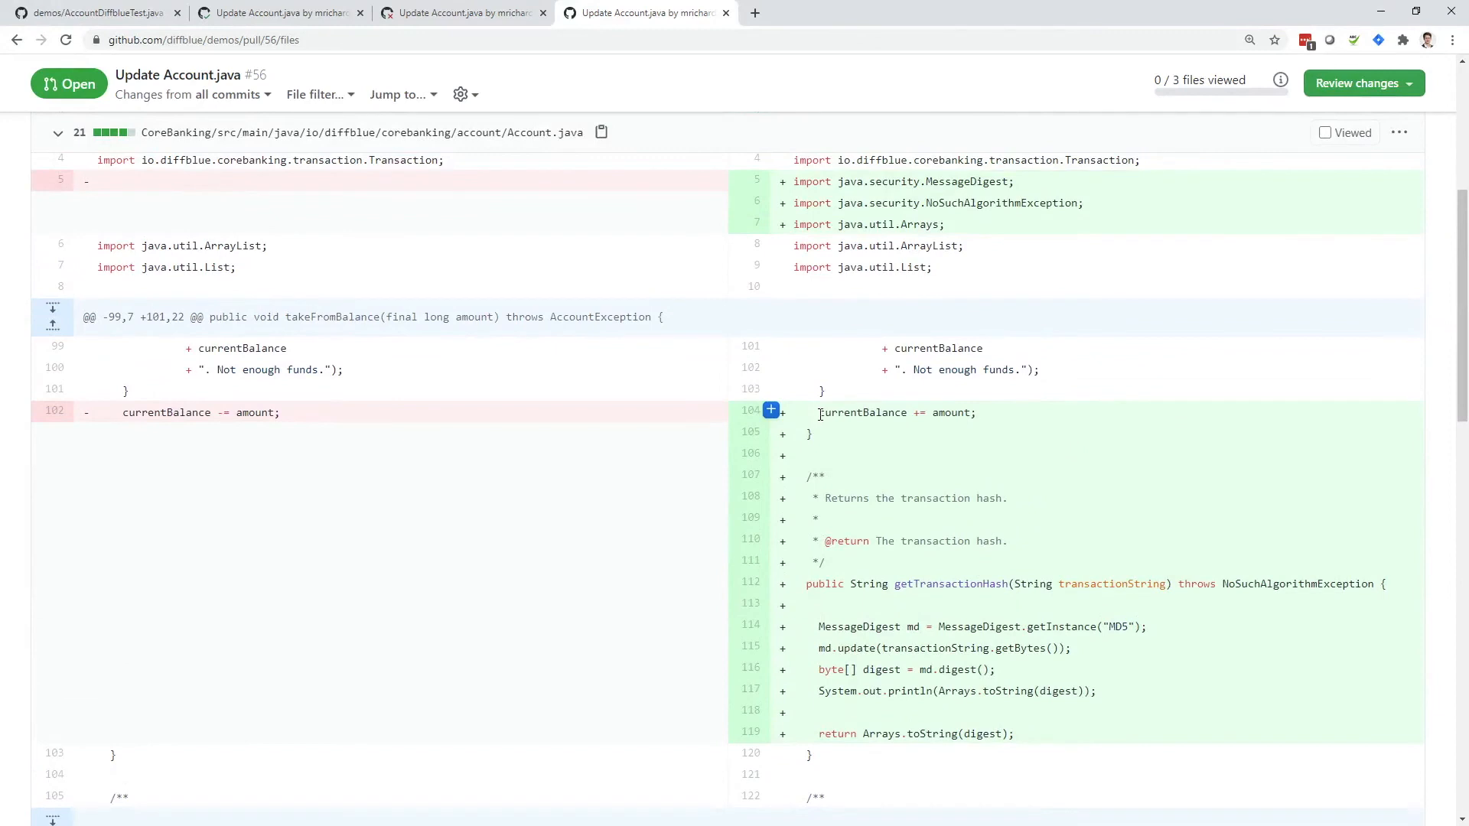
{"action": "double_click", "coordinate": [895, 411]}
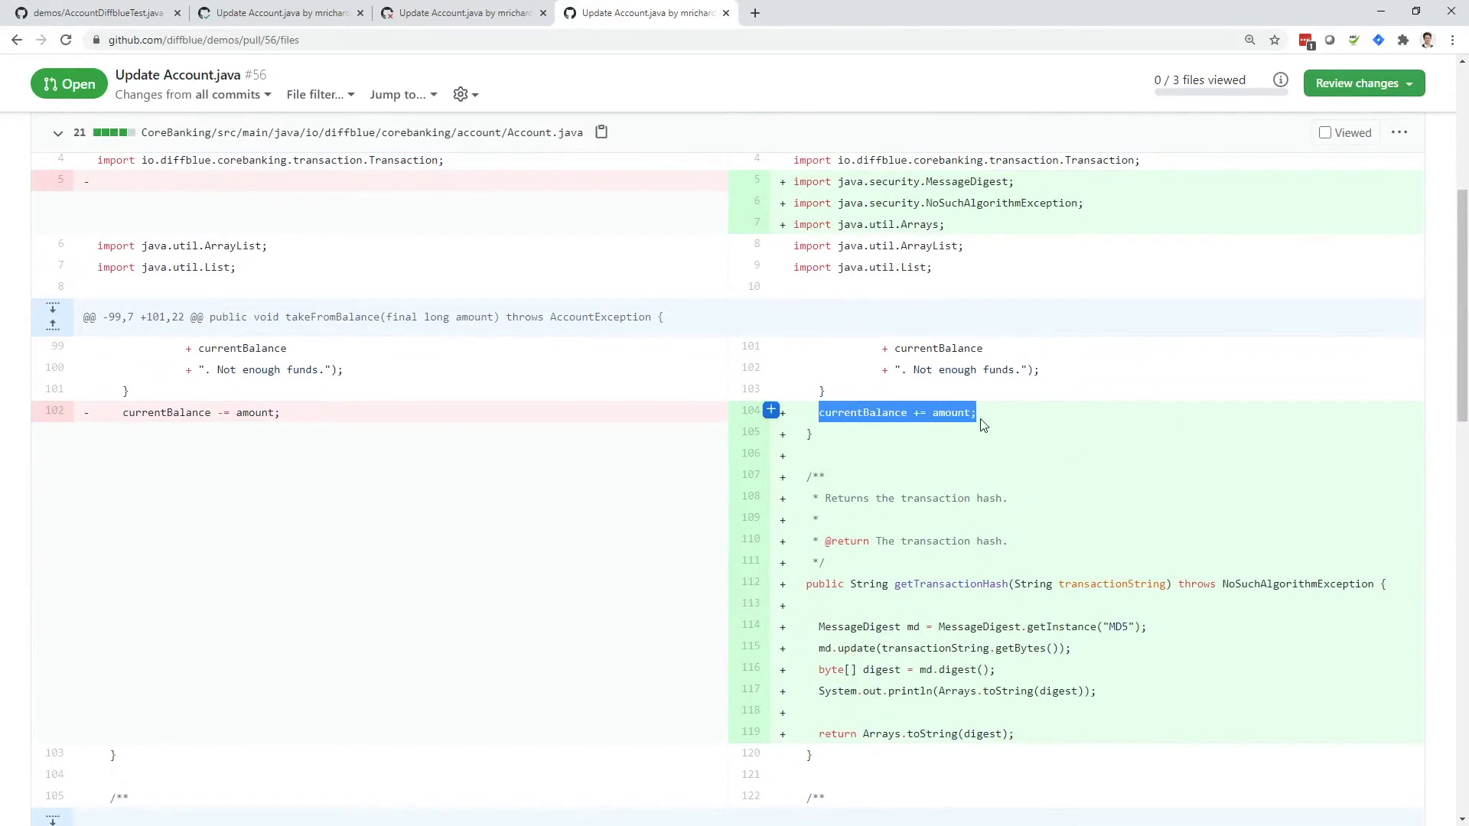
{"action": "mouse_move", "coordinate": [979, 598]}
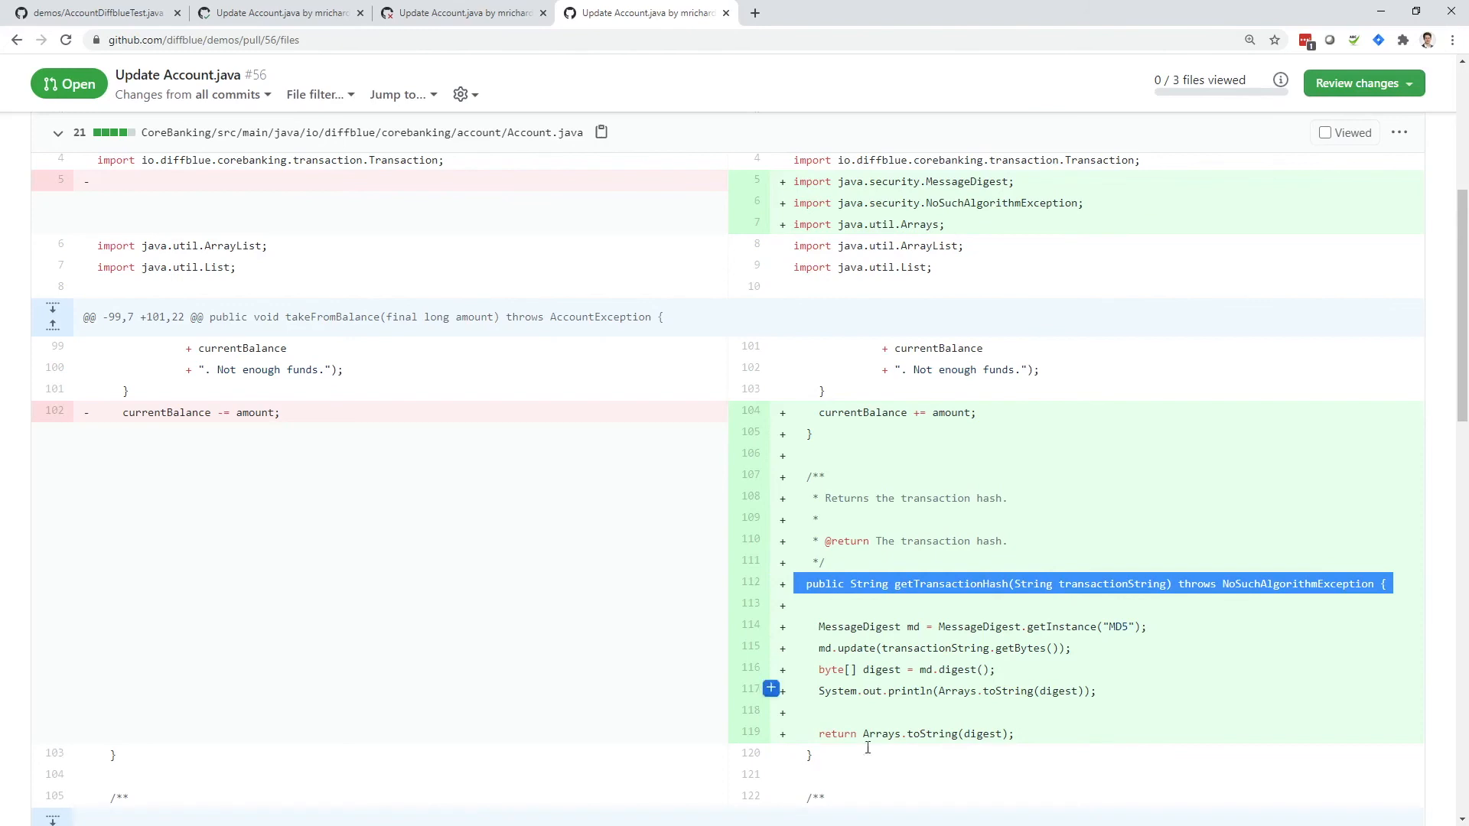
{"action": "mouse_move", "coordinate": [1057, 760]}
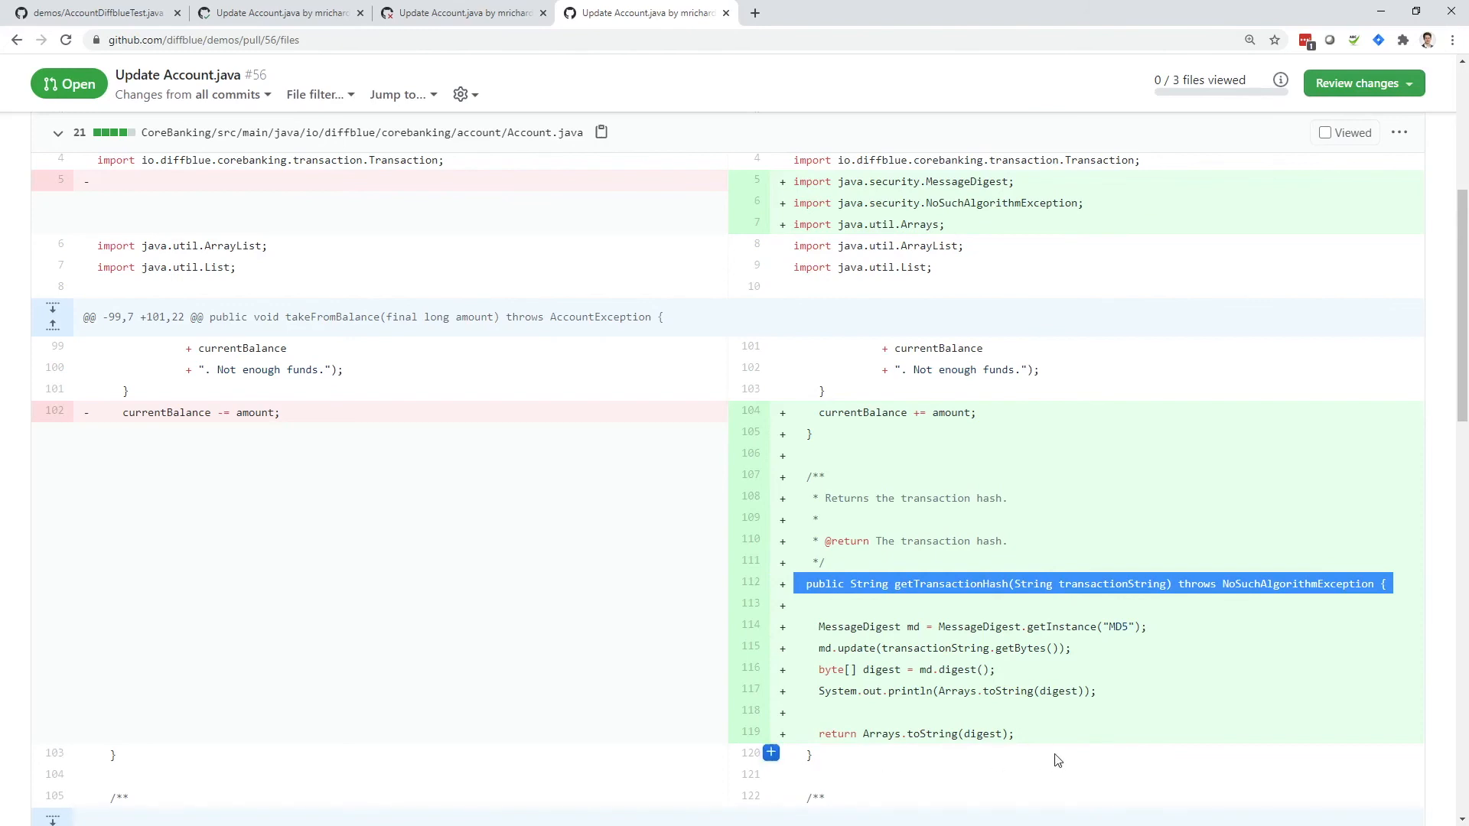
{"action": "scroll", "scroll_direction": "down", "scroll_amount": 3}
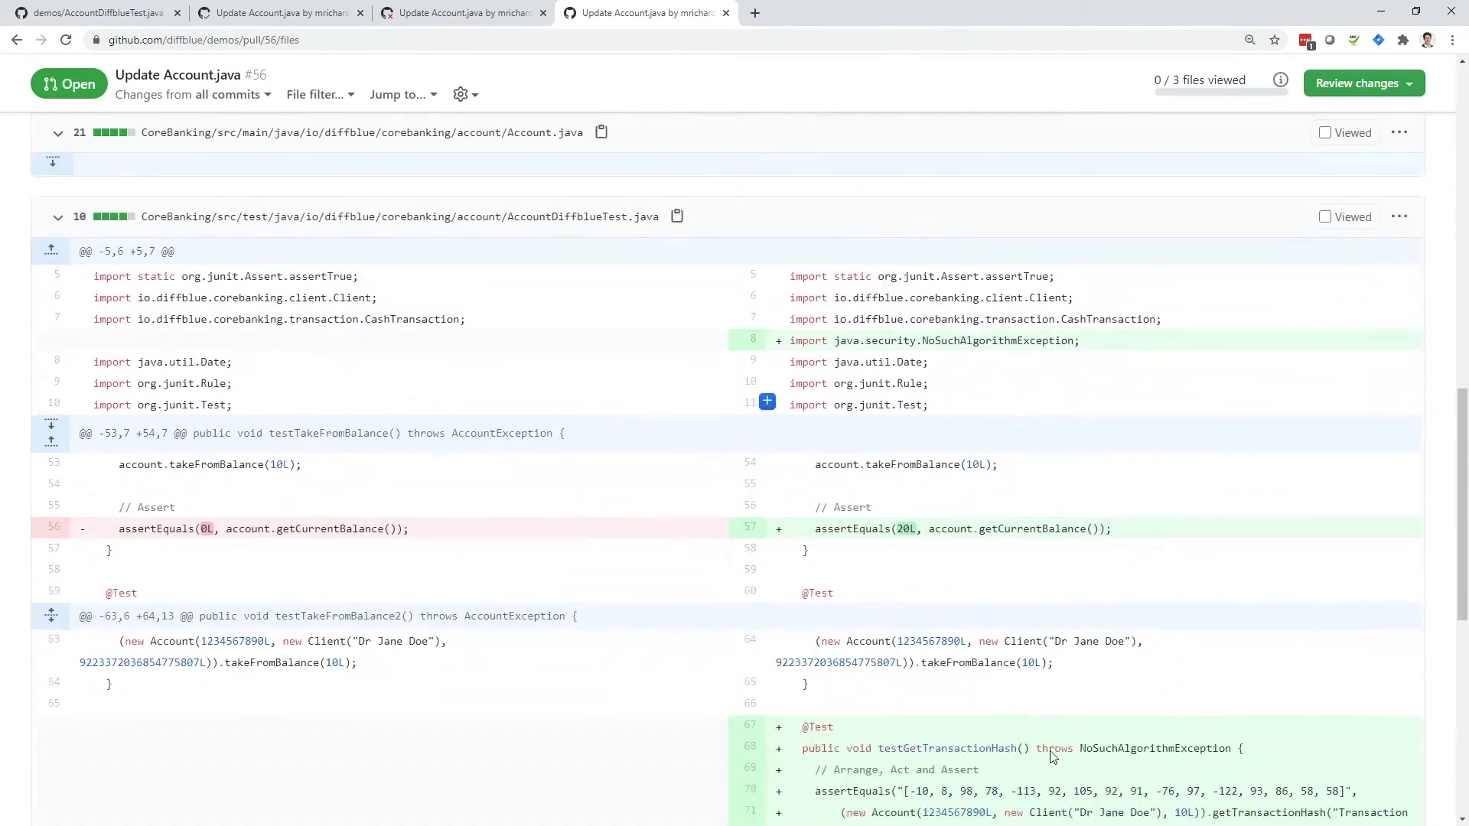